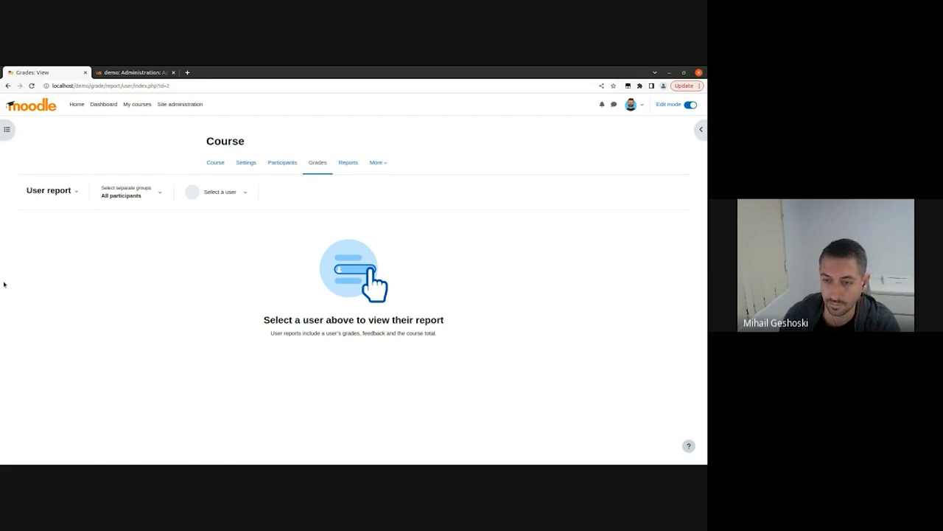
{"action": "mouse_move", "coordinate": [132, 227]}
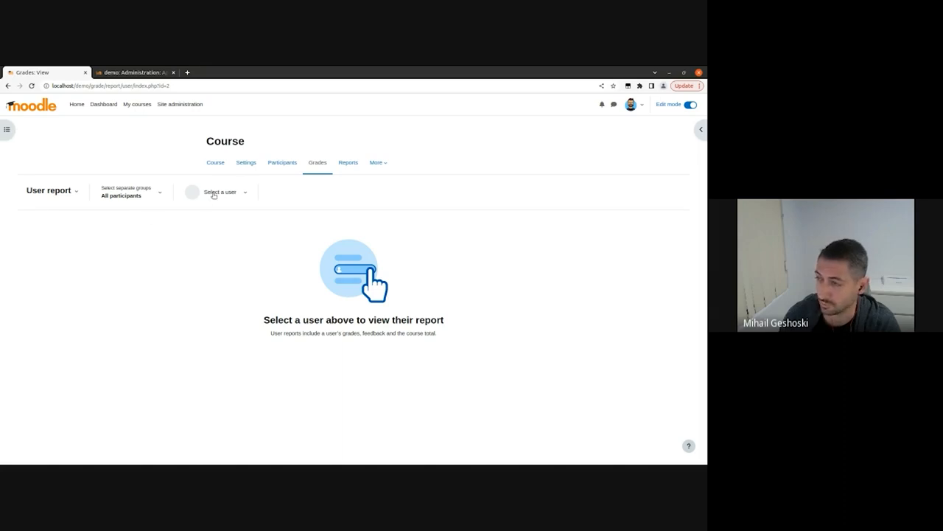
{"action": "left_click", "coordinate": [219, 192]}
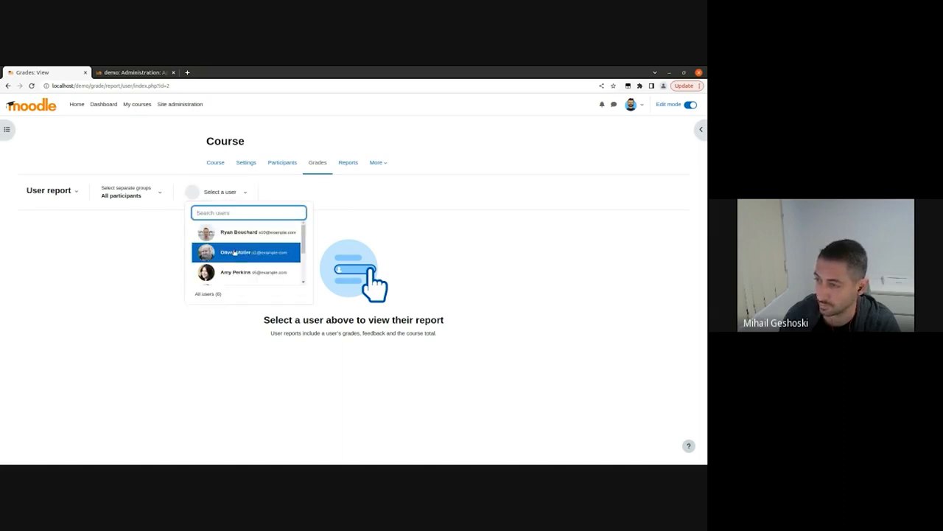
{"action": "left_click", "coordinate": [236, 252]}
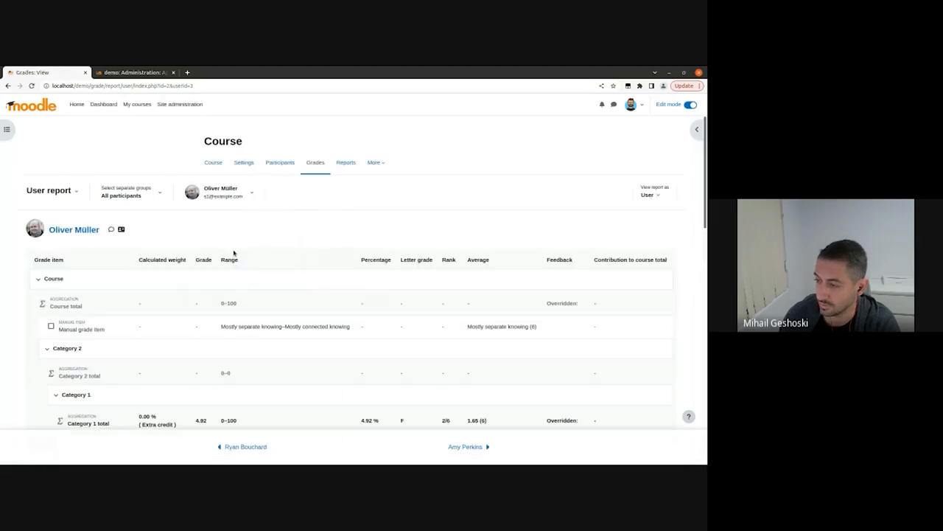
{"action": "mouse_move", "coordinate": [236, 445]}
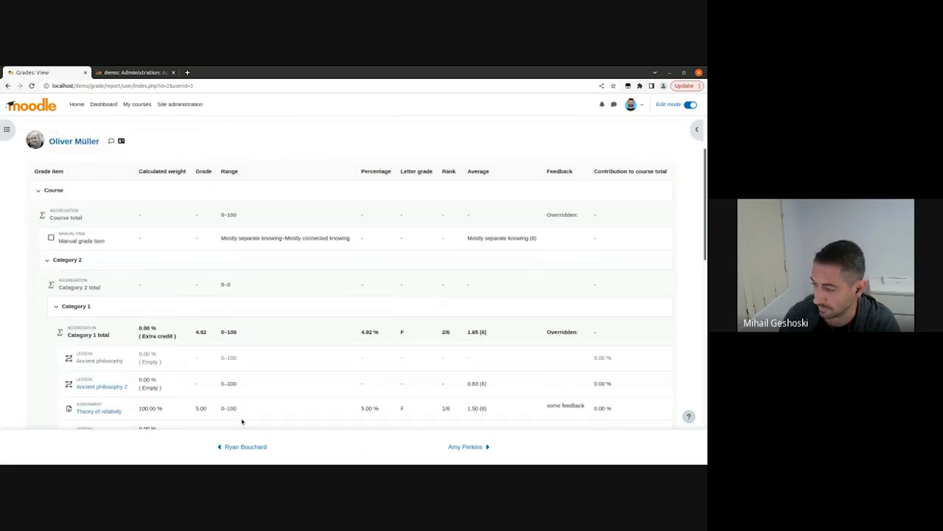
{"action": "mouse_move", "coordinate": [318, 445]}
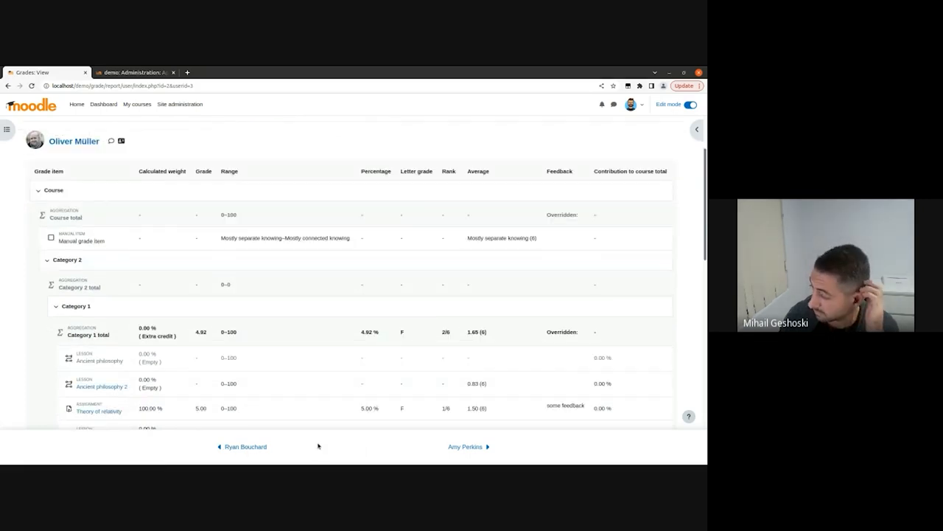
{"action": "mouse_move", "coordinate": [317, 453]}
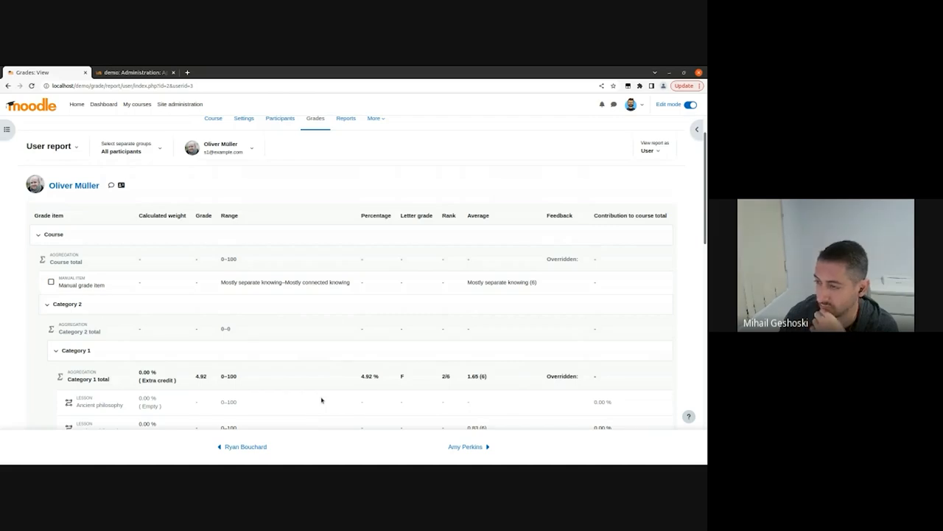
{"action": "scroll", "scroll_direction": "down", "scroll_amount": 3}
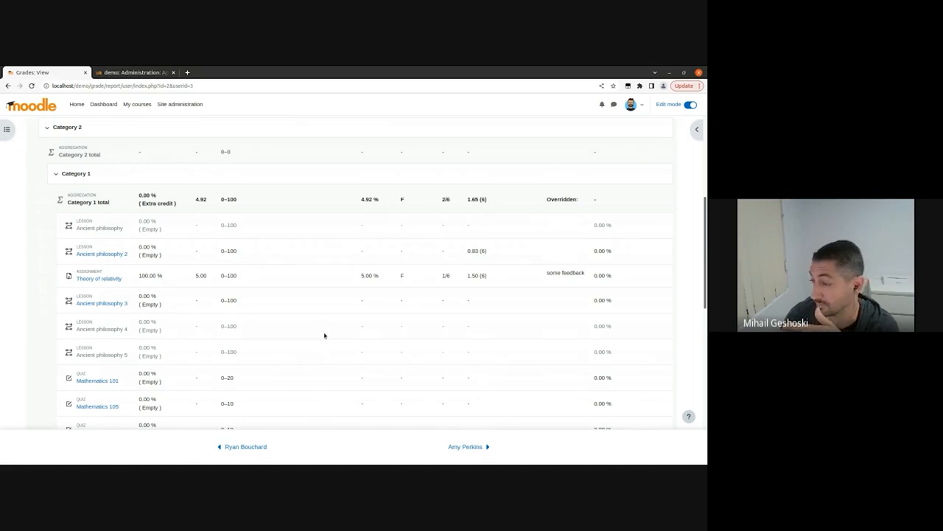
{"action": "scroll", "scroll_direction": "down", "scroll_amount": 3}
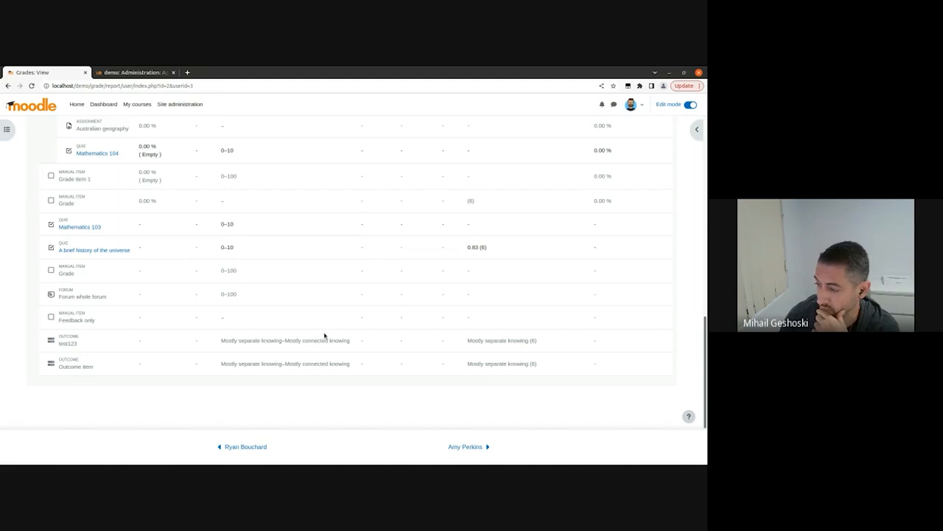
{"action": "mouse_move", "coordinate": [330, 396]}
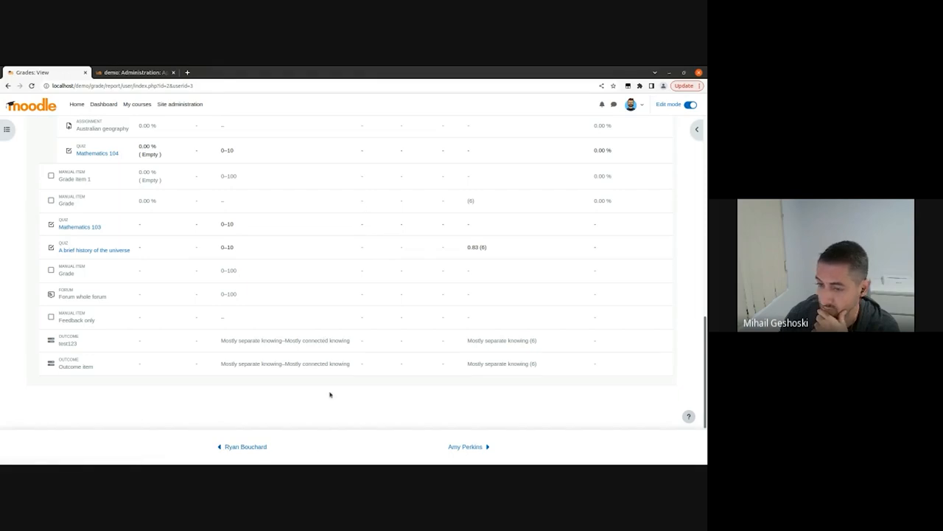
{"action": "scroll", "scroll_direction": "up", "scroll_amount": 3}
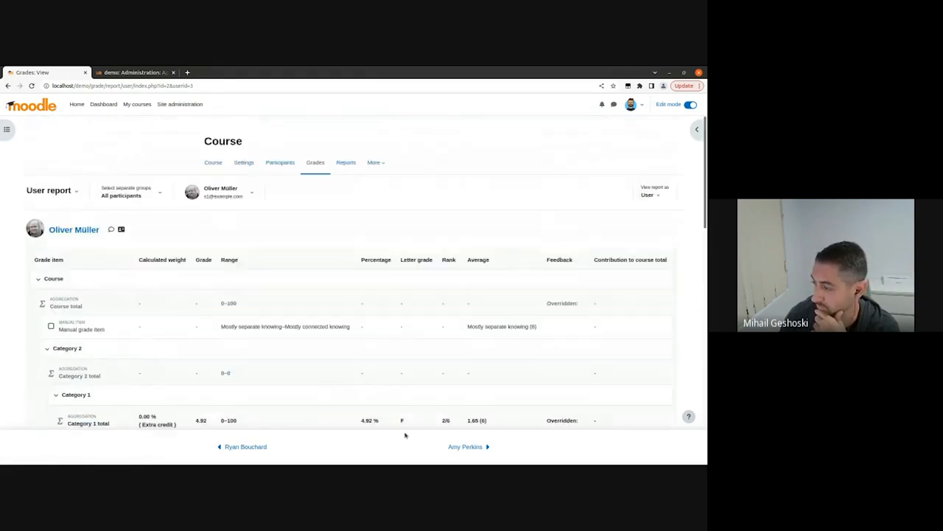
{"action": "left_click", "coordinate": [467, 446]}
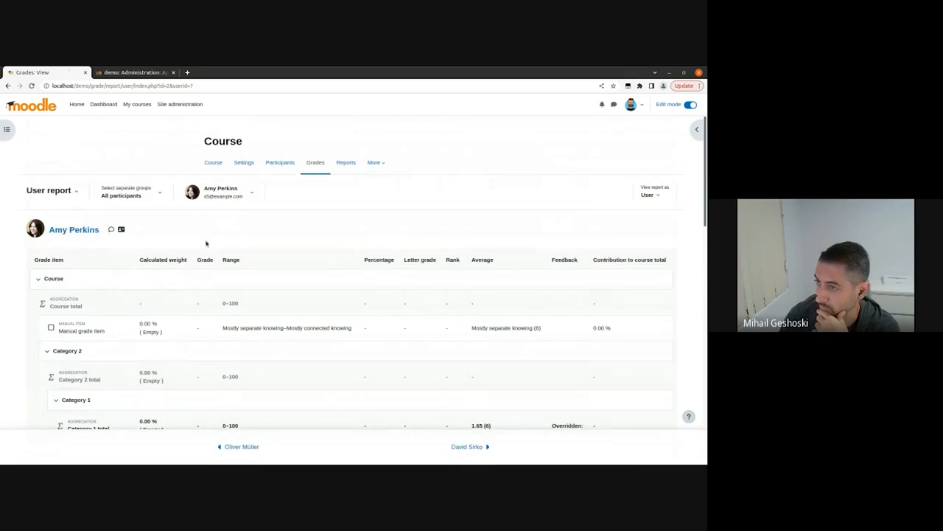
Switch to Single view by grade item and display Ancient philosophy 2 for all students
{"action": "left_click", "coordinate": [50, 190]}
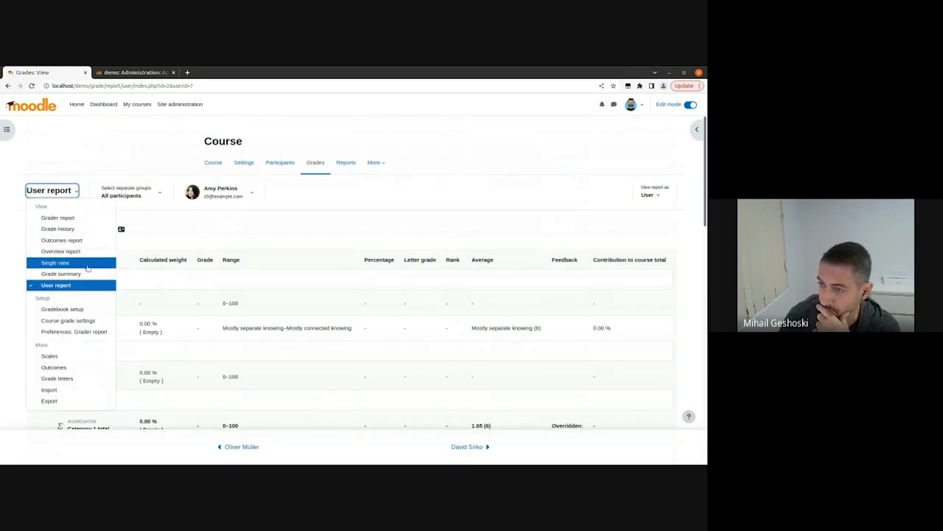
{"action": "left_click", "coordinate": [55, 262]}
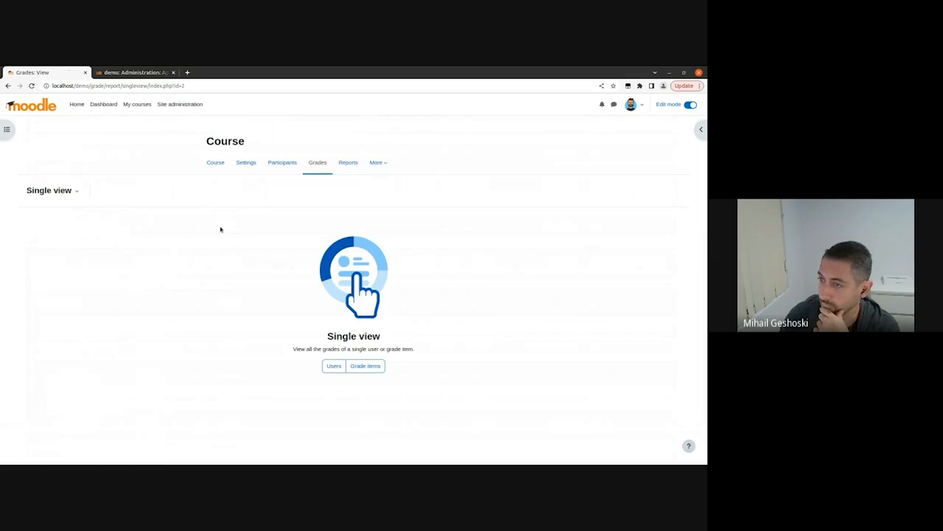
{"action": "left_click", "coordinate": [366, 366]}
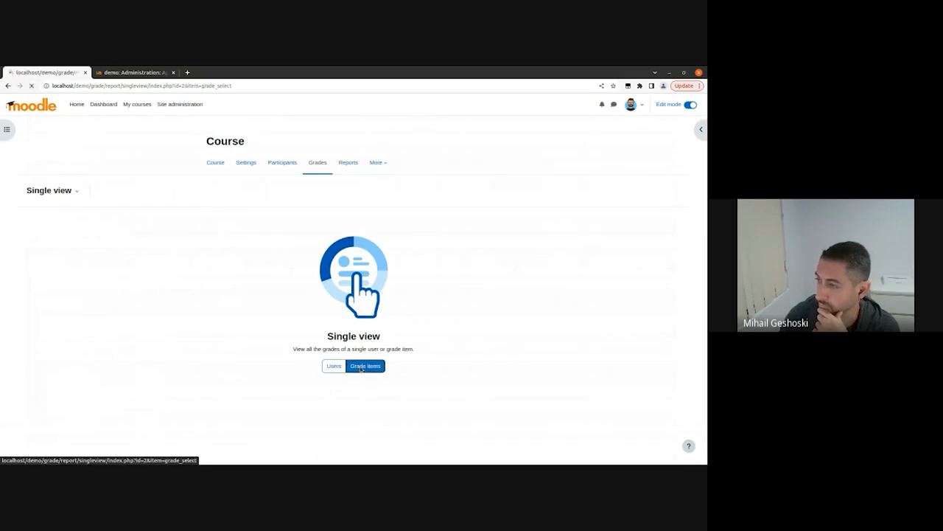
{"action": "left_click", "coordinate": [366, 366]}
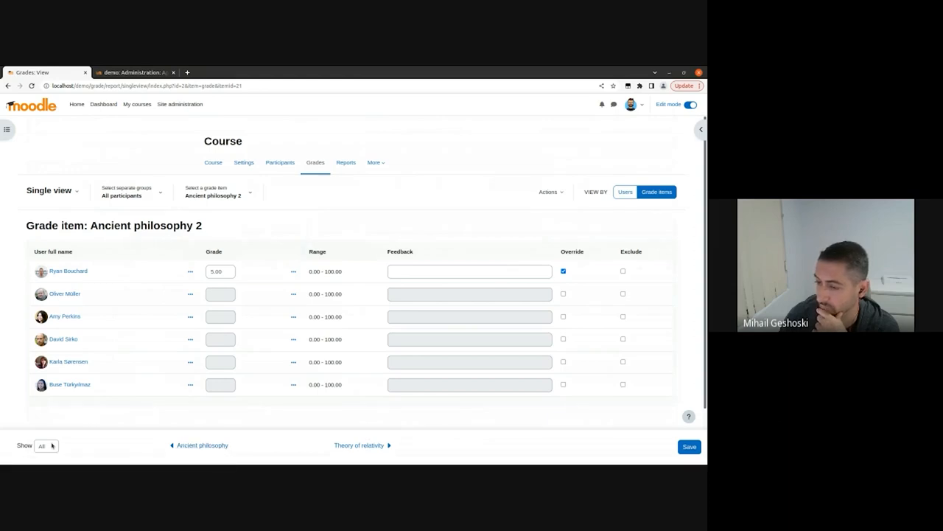
{"action": "mouse_move", "coordinate": [277, 424]}
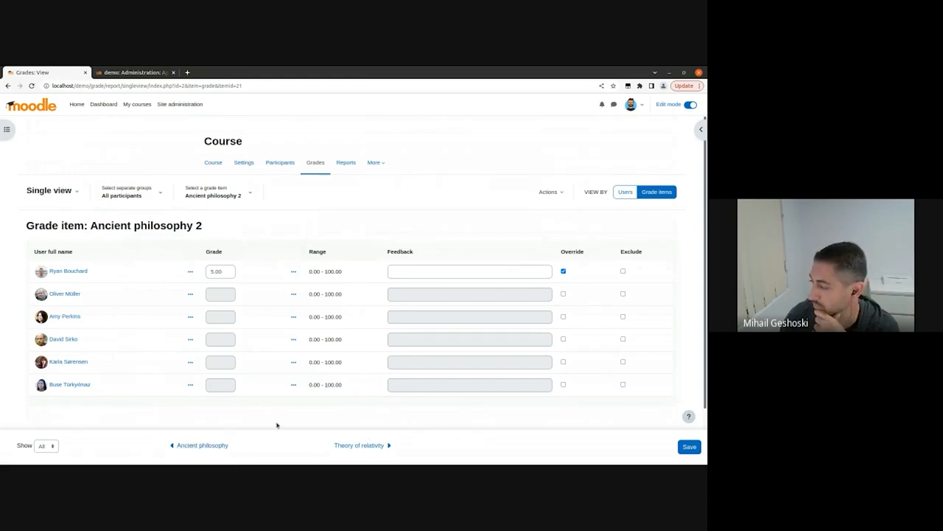
{"action": "mouse_move", "coordinate": [603, 410]}
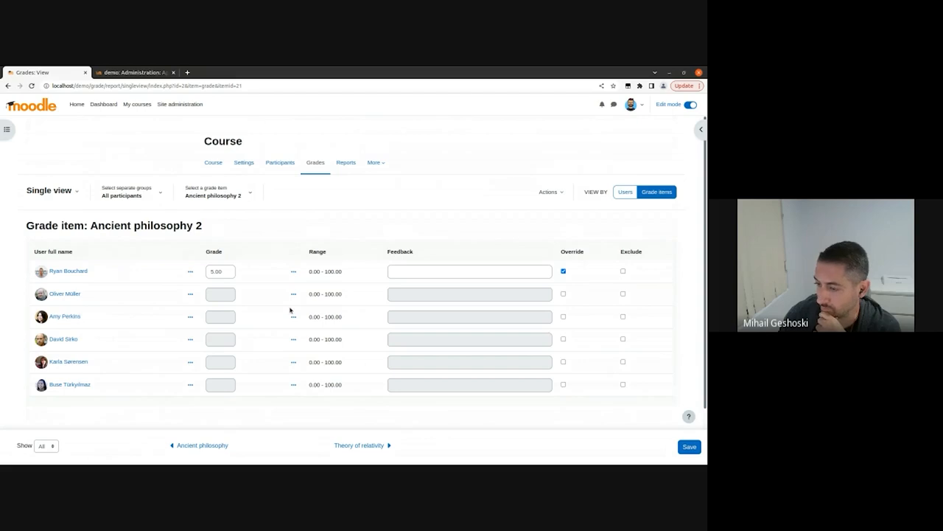
{"action": "mouse_move", "coordinate": [88, 207]}
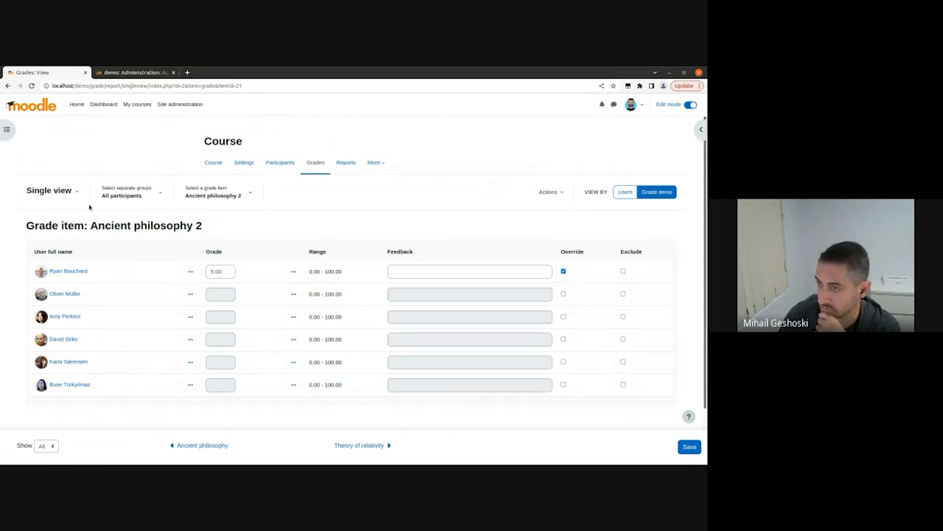
Switch to the Grader report and advance through its introductory tour steps
{"action": "left_click", "coordinate": [51, 190]}
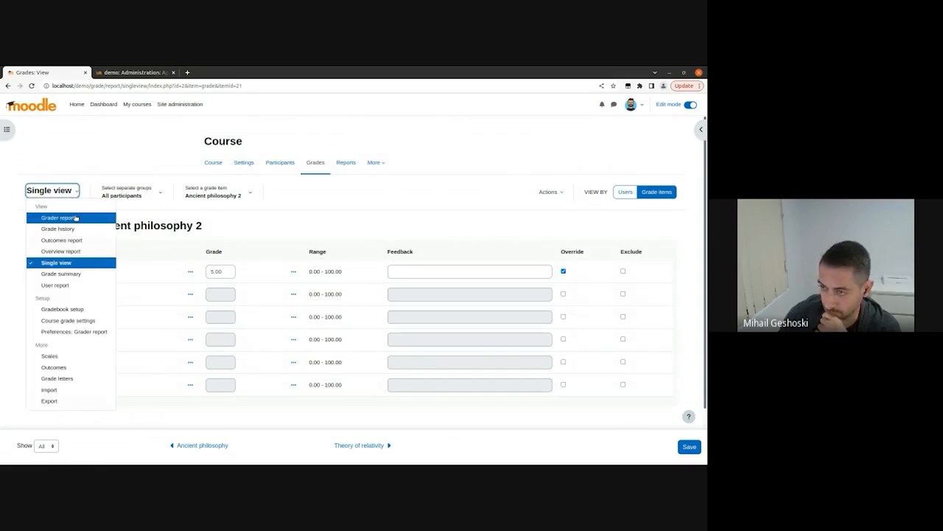
{"action": "left_click", "coordinate": [57, 218]}
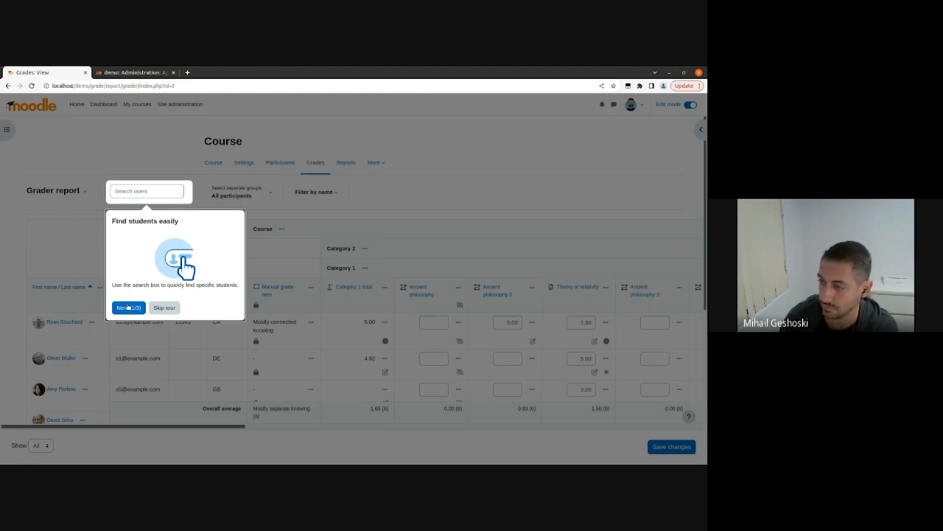
{"action": "left_click", "coordinate": [164, 308]}
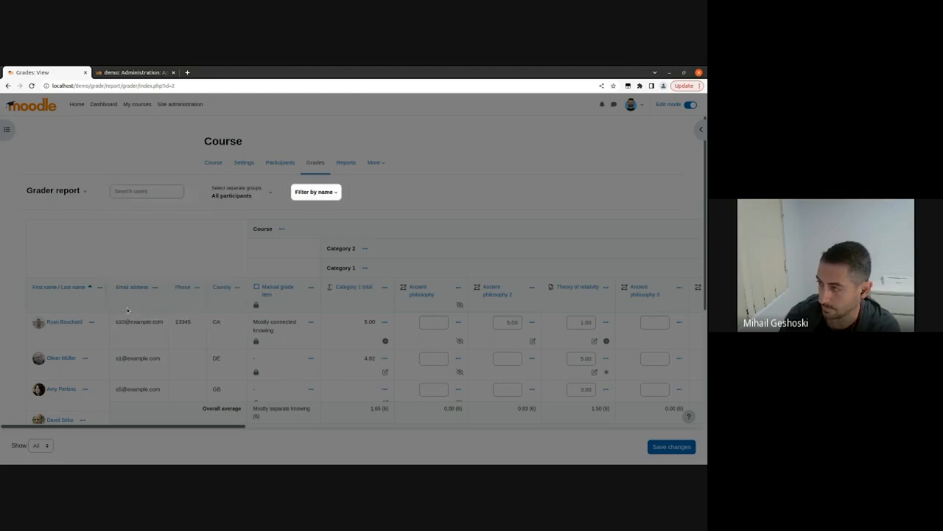
{"action": "left_click", "coordinate": [316, 192]}
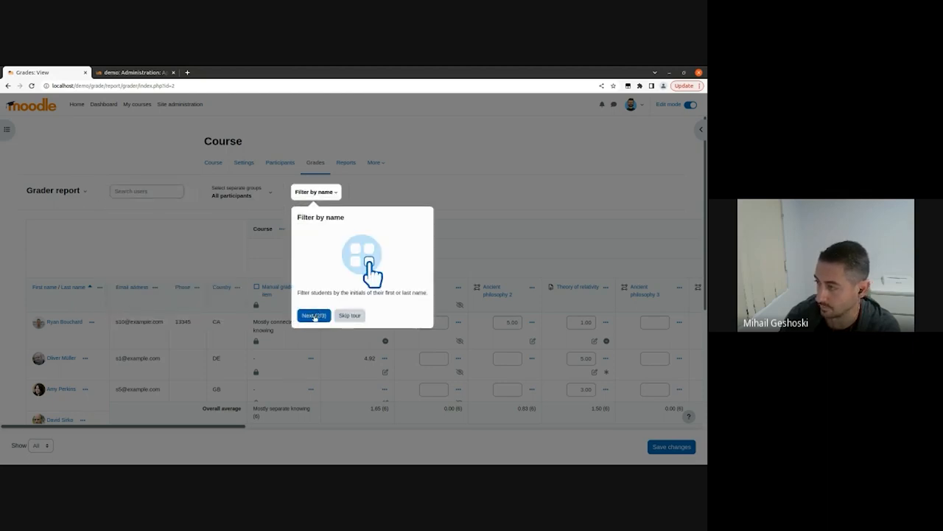
{"action": "left_click", "coordinate": [313, 315]}
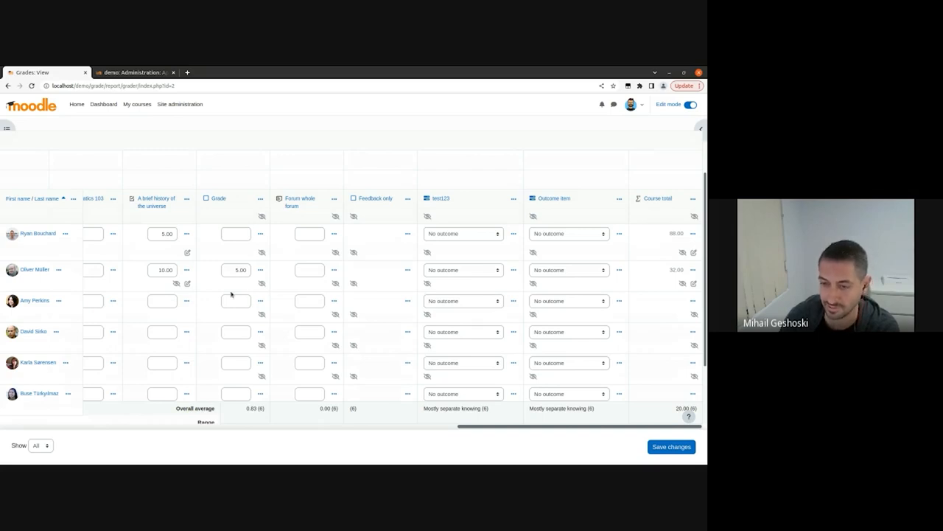
{"action": "mouse_move", "coordinate": [230, 295]}
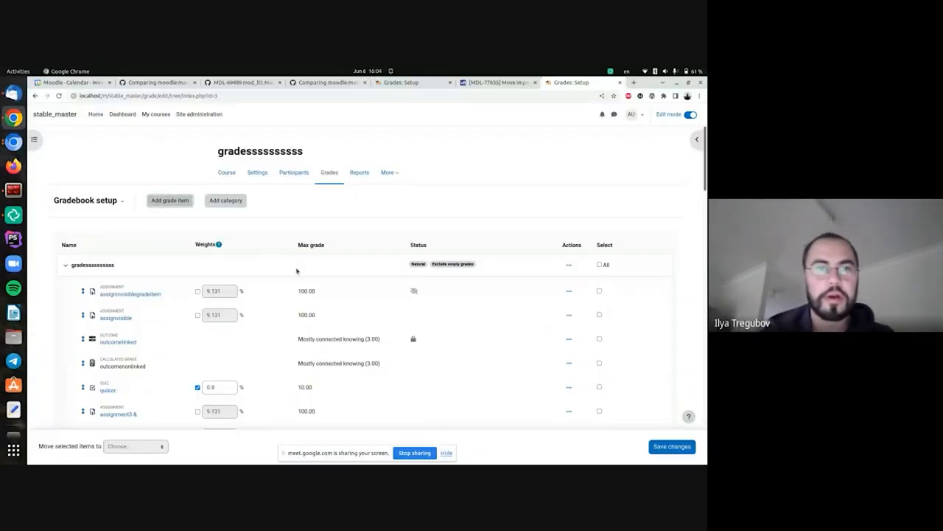
{"action": "mouse_move", "coordinate": [357, 232]}
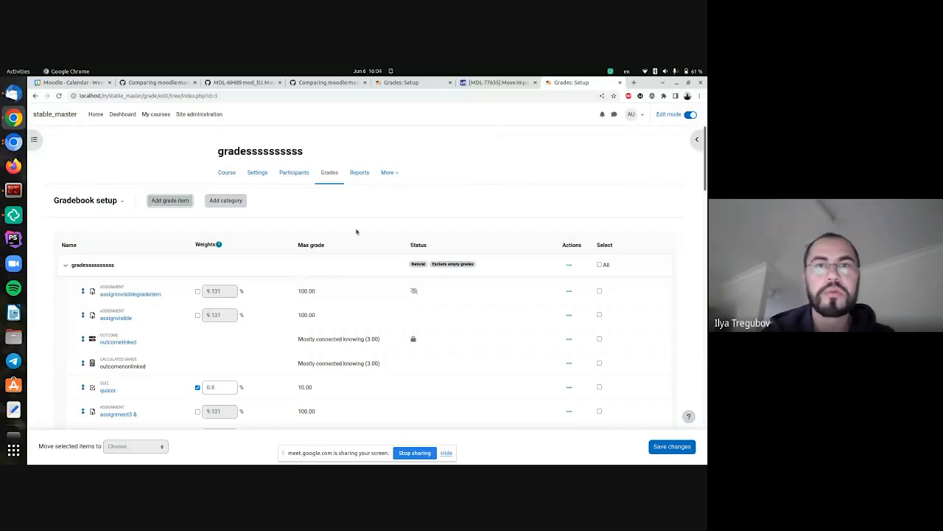
{"action": "mouse_move", "coordinate": [402, 77]}
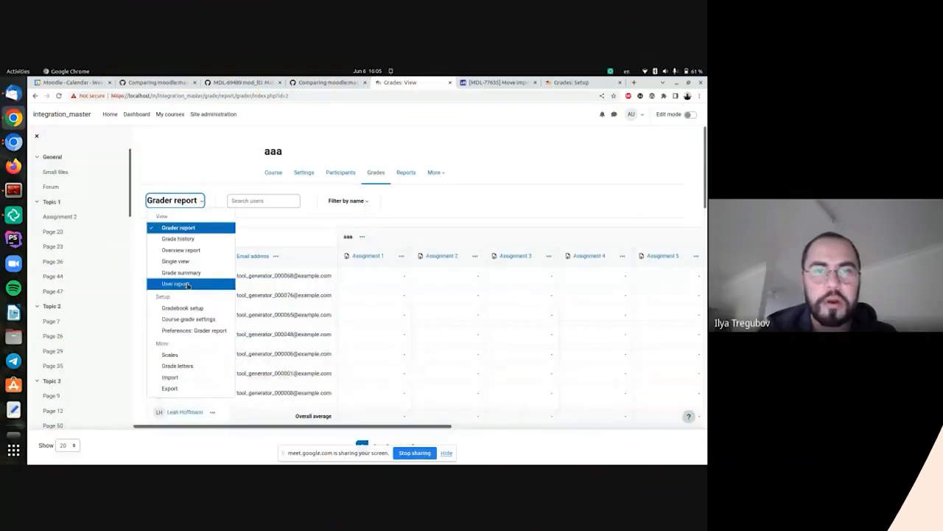
From Gradebook setup of 'aaa', start a new grade item and review the full-page form
{"action": "left_click", "coordinate": [183, 309]}
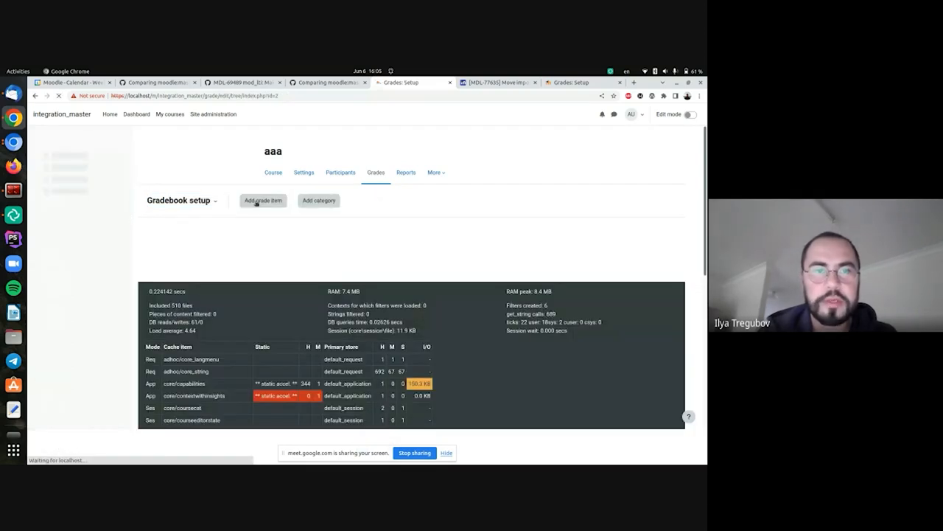
{"action": "left_click", "coordinate": [263, 200]}
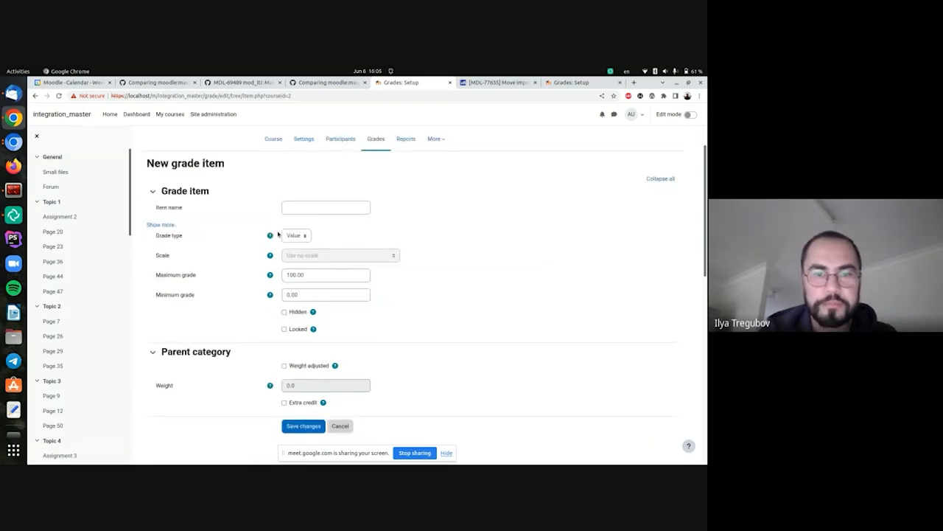
{"action": "scroll", "scroll_direction": "up", "scroll_amount": 3}
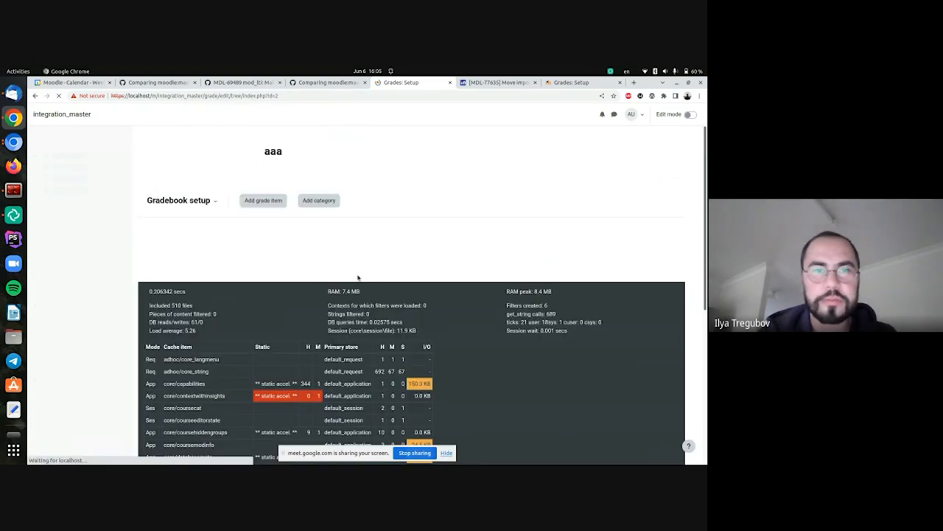
{"action": "left_click", "coordinate": [263, 201]}
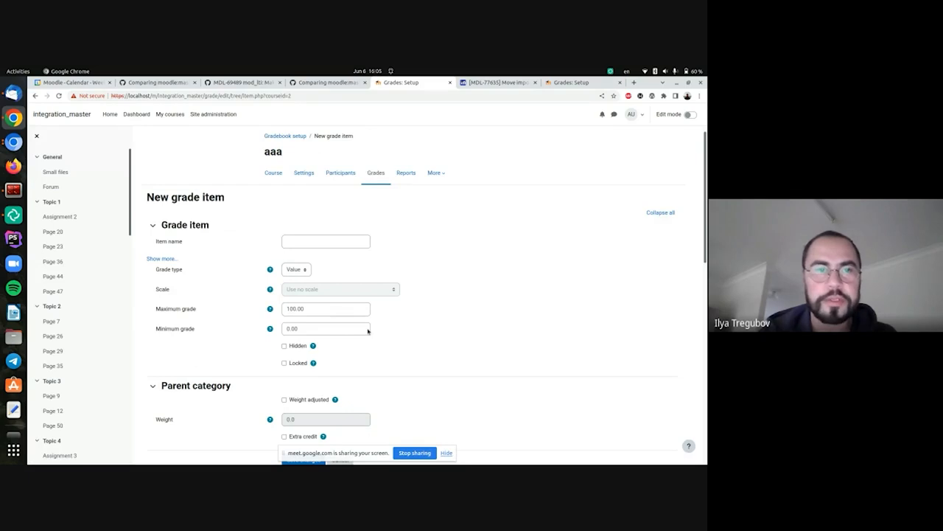
{"action": "scroll", "scroll_direction": "down", "scroll_amount": 3}
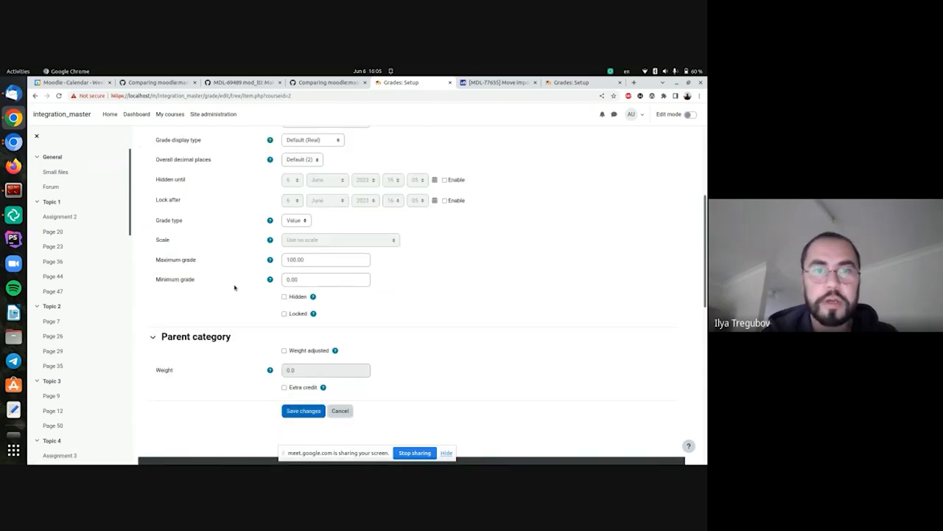
{"action": "scroll", "scroll_direction": "up", "scroll_amount": 3}
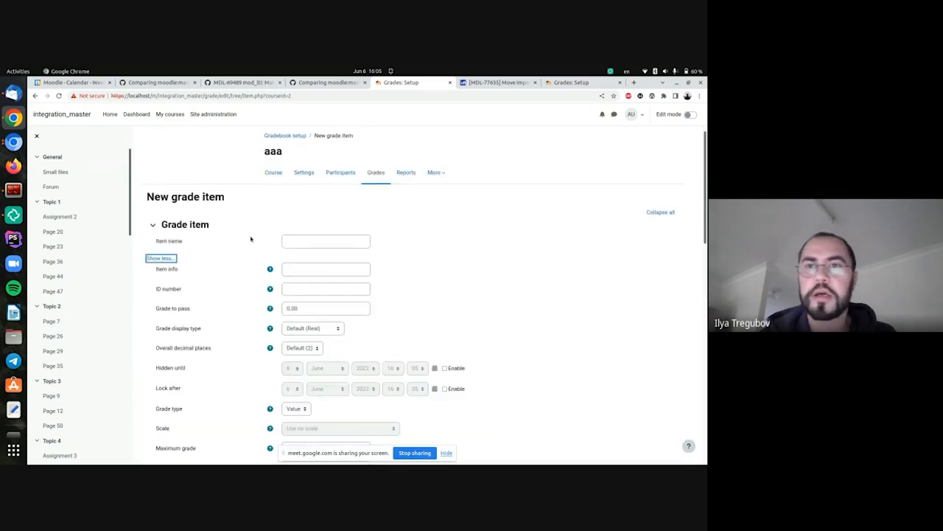
Return to the stable_master site's gradebook setup for 'gradessssssss'
{"action": "left_click", "coordinate": [578, 83]}
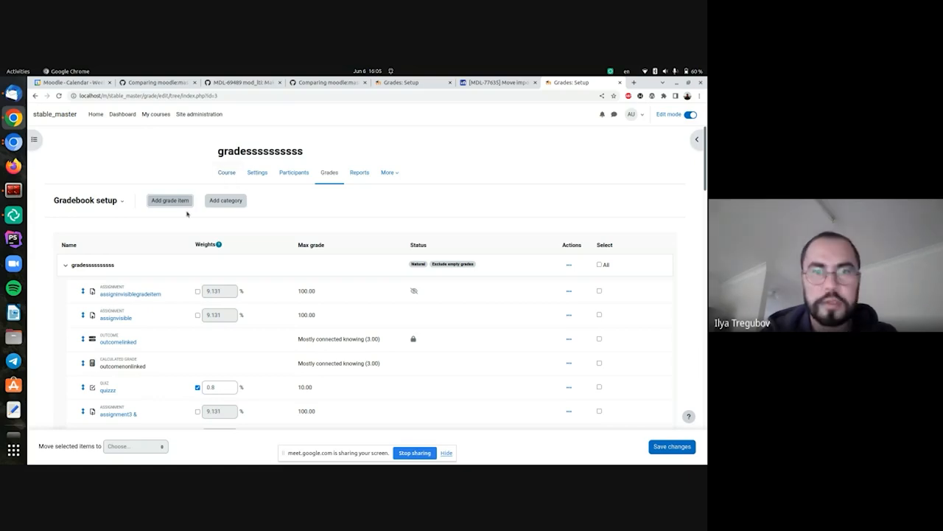
Start a new grade item from the 'gradessssssss' gradebook setup, as a modal dialog
{"action": "left_click", "coordinate": [169, 201]}
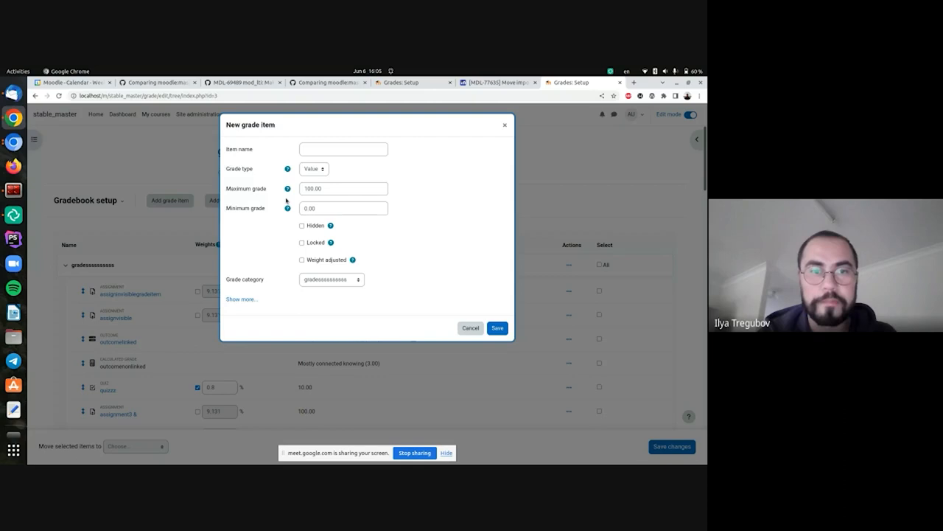
{"action": "mouse_move", "coordinate": [256, 279]}
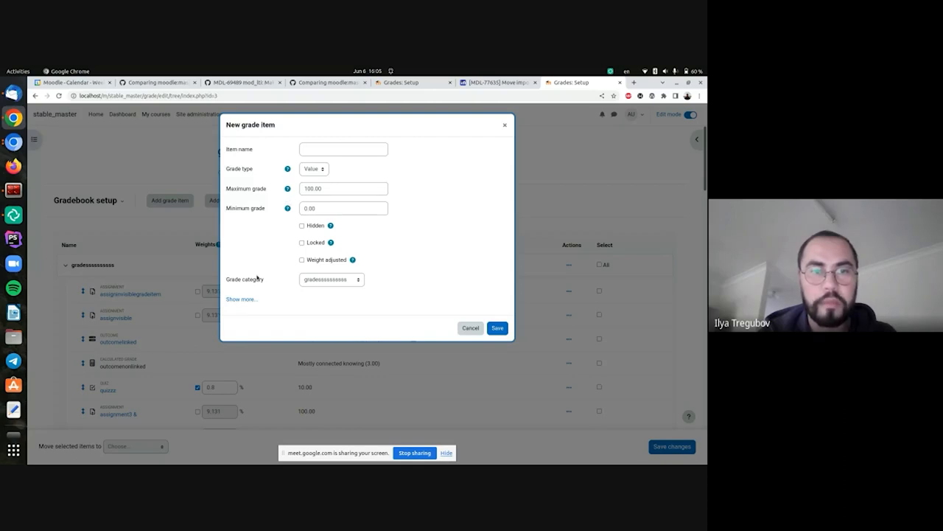
{"action": "mouse_move", "coordinate": [242, 299]}
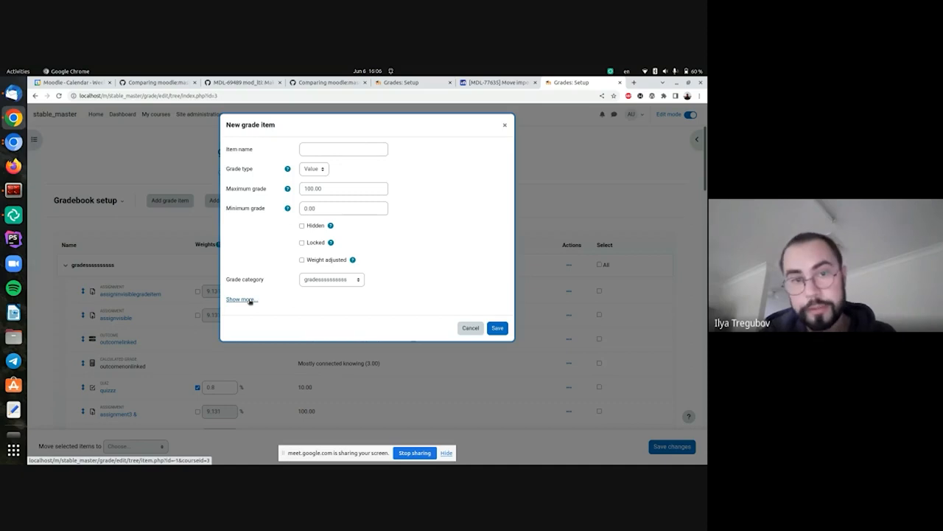
{"action": "left_click", "coordinate": [239, 299]}
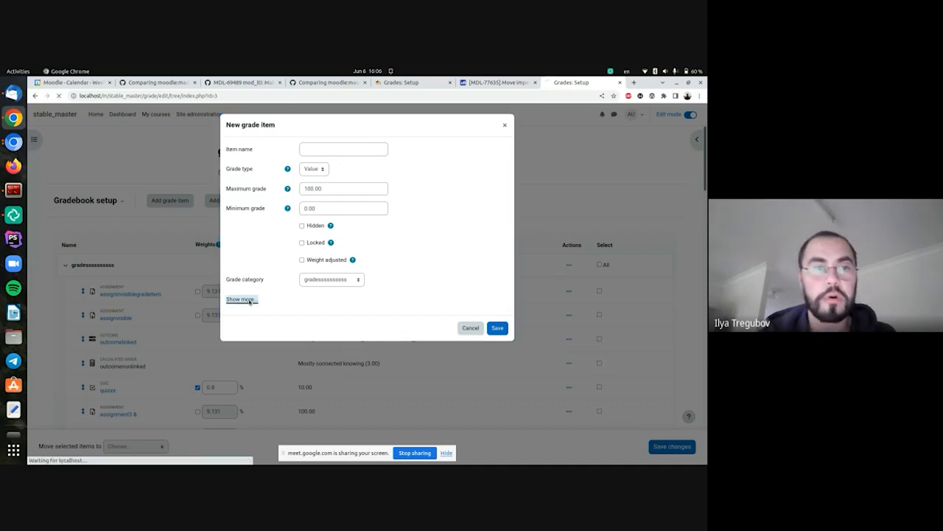
Expand via Show more... to the full-page form and scroll down to Parent category
{"action": "left_click", "coordinate": [240, 299]}
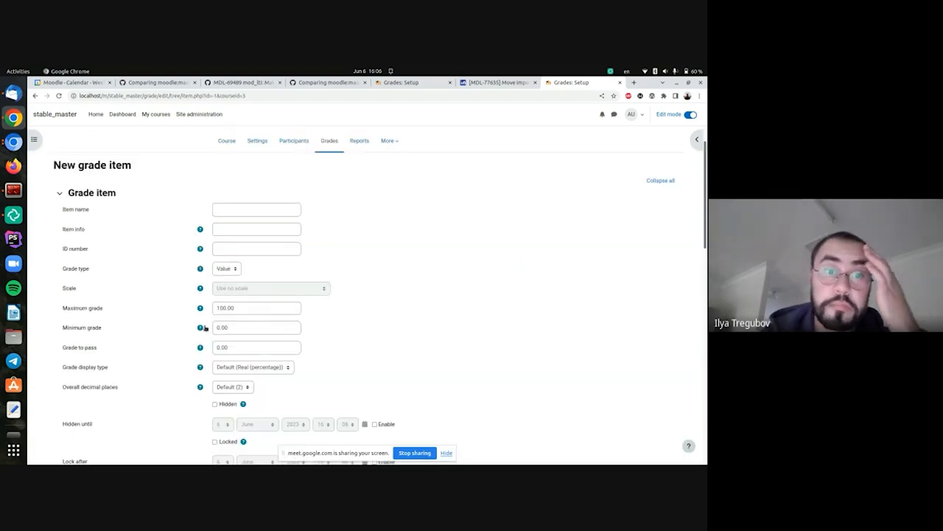
{"action": "scroll", "scroll_direction": "down", "scroll_amount": 3}
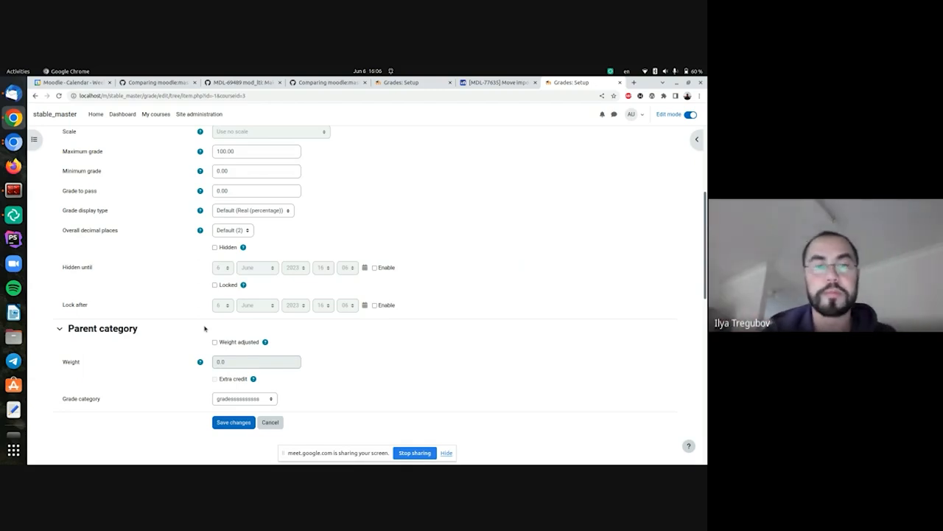
{"action": "scroll", "scroll_direction": "up", "scroll_amount": 3}
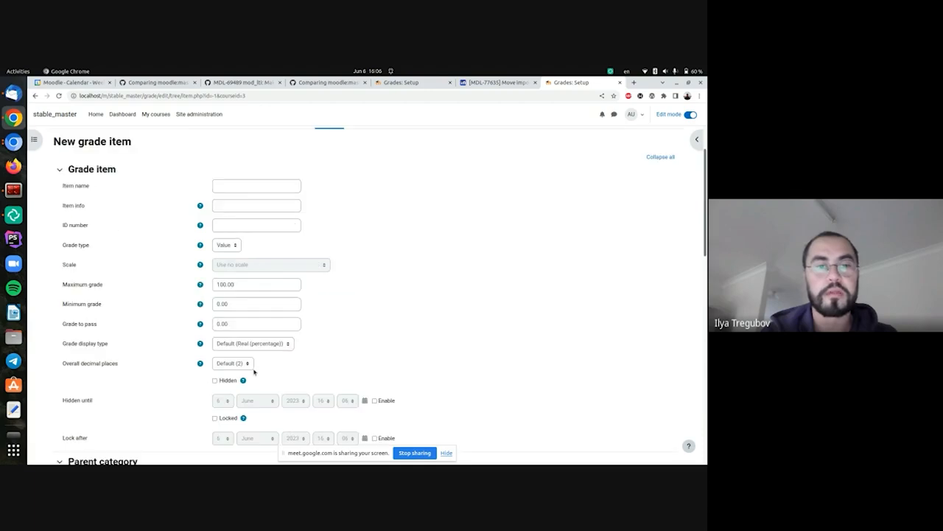
{"action": "scroll", "scroll_direction": "down", "scroll_amount": 3}
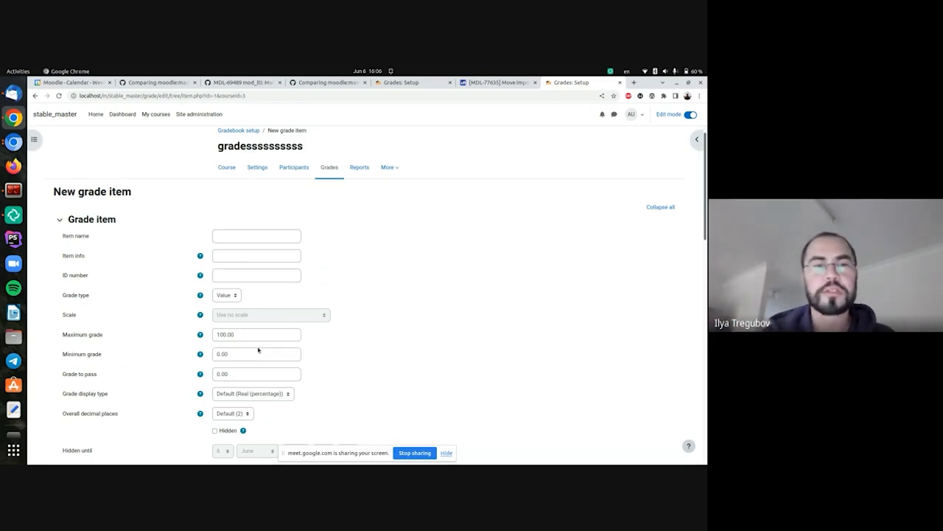
{"action": "scroll", "scroll_direction": "down", "scroll_amount": 3}
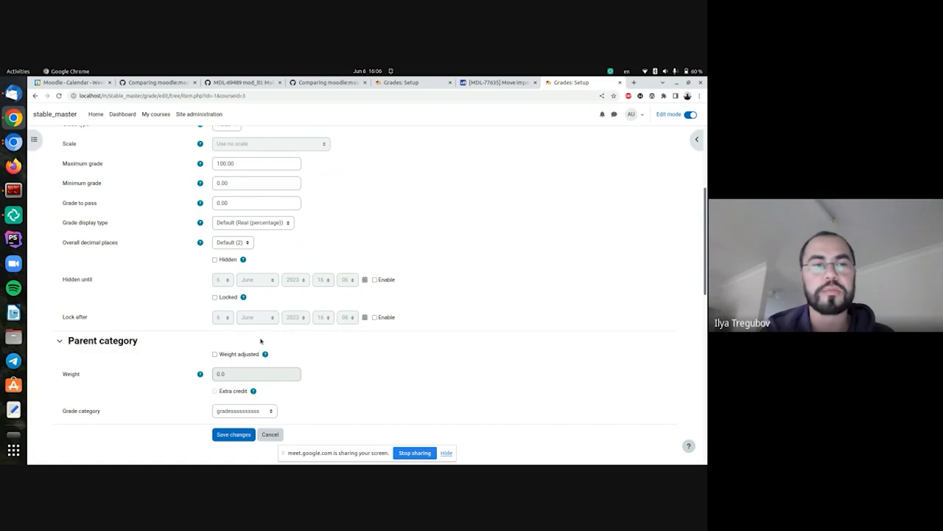
{"action": "scroll", "scroll_direction": "down", "scroll_amount": 3}
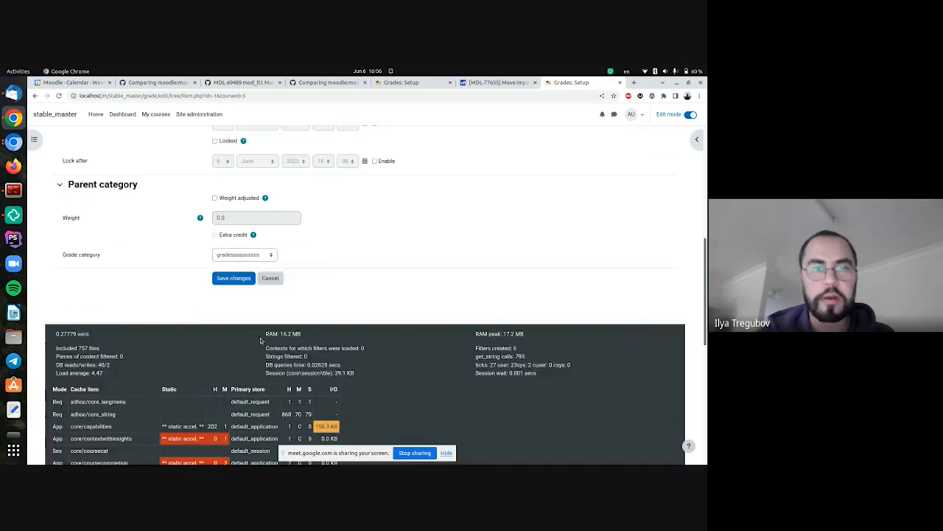
{"action": "left_click", "coordinate": [269, 277]}
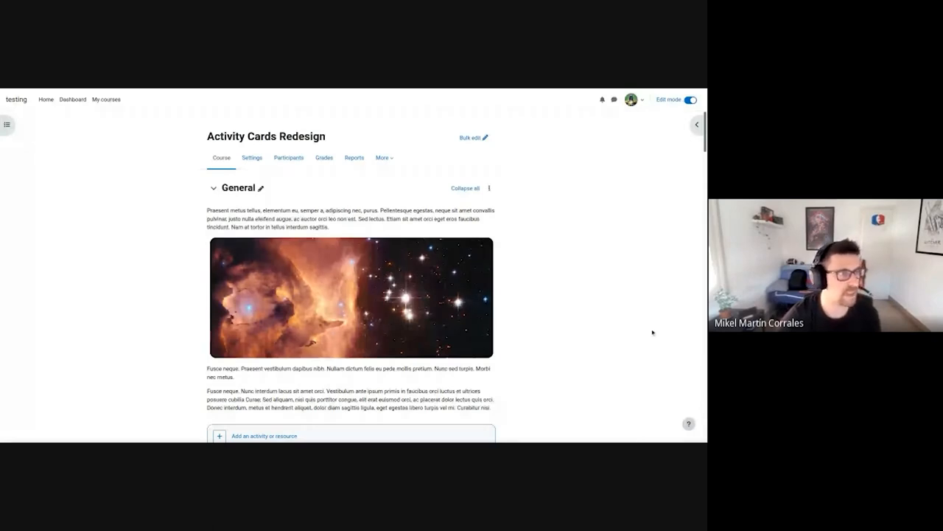
{"action": "mouse_move", "coordinate": [617, 282]}
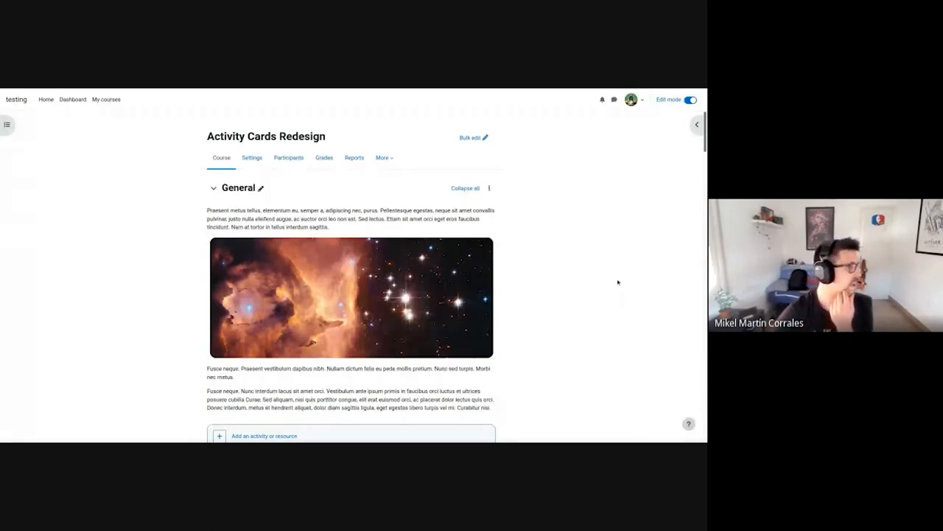
{"action": "scroll", "scroll_direction": "down", "scroll_amount": 3}
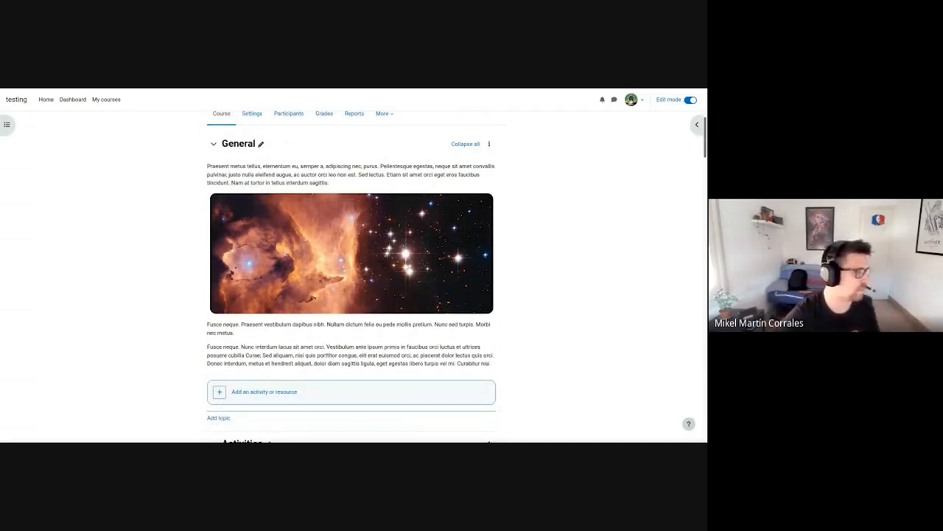
{"action": "mouse_move", "coordinate": [509, 259]}
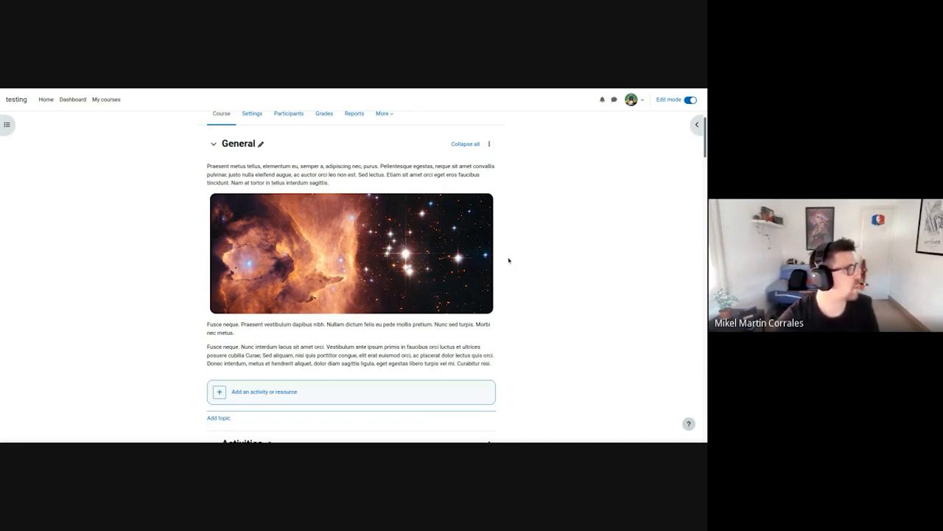
{"action": "scroll", "scroll_direction": "down", "scroll_amount": 3}
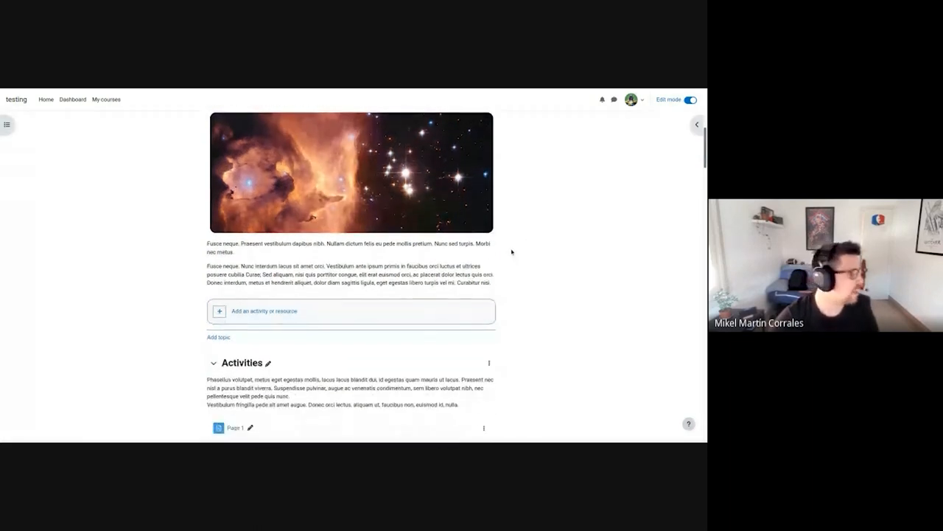
{"action": "scroll", "scroll_direction": "down", "scroll_amount": 3}
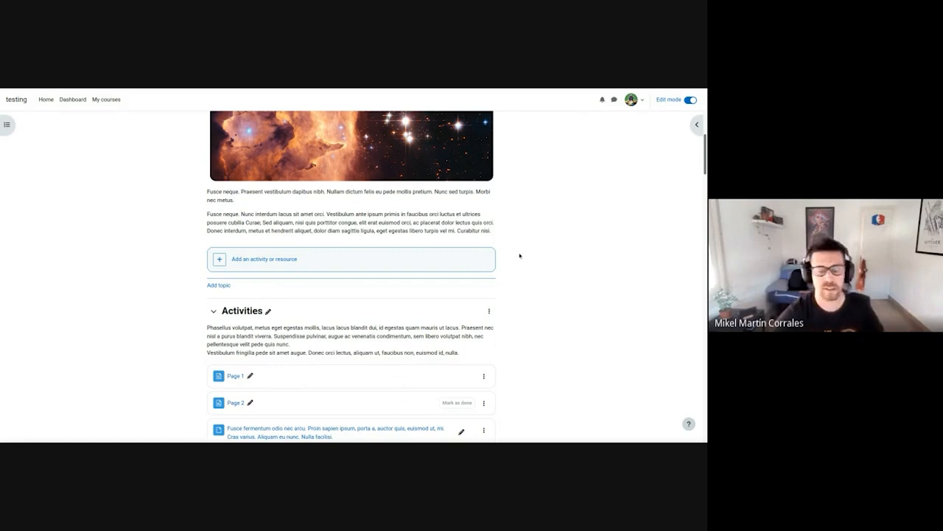
{"action": "mouse_move", "coordinate": [522, 294]}
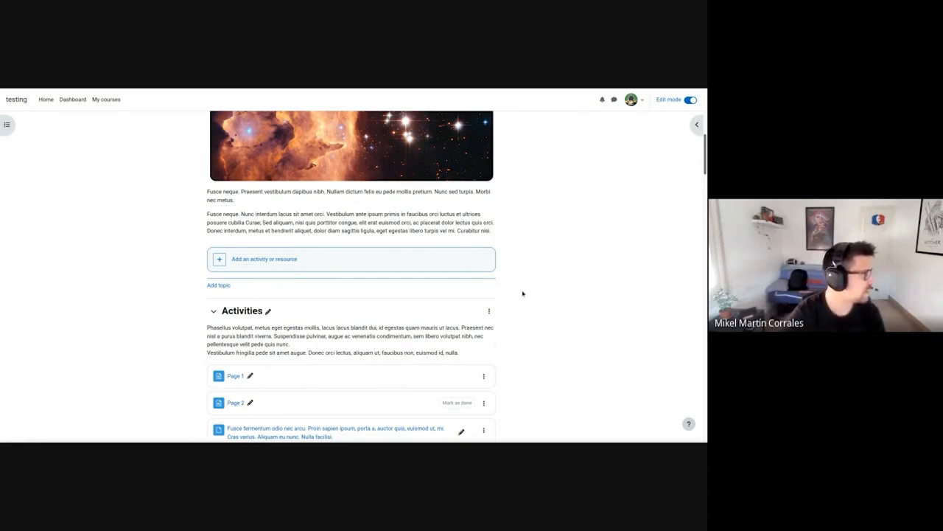
{"action": "scroll", "scroll_direction": "down", "scroll_amount": 3}
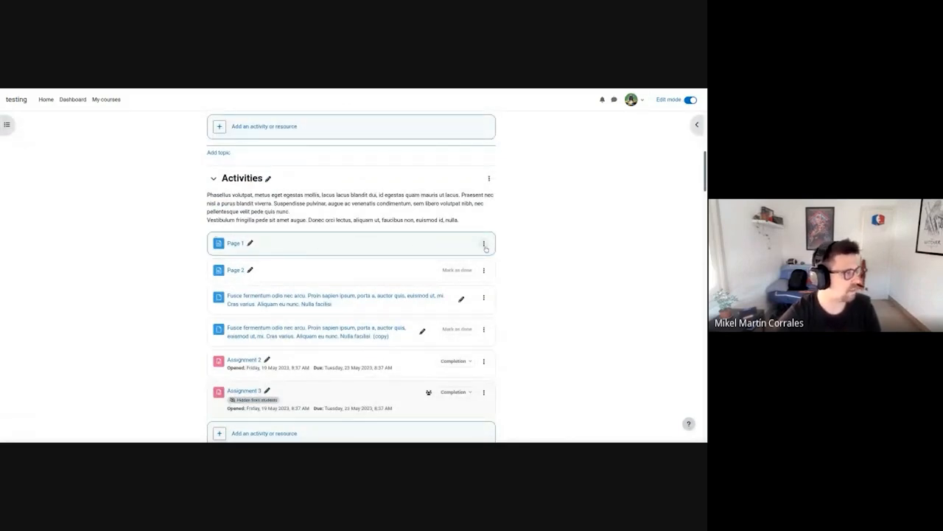
{"action": "mouse_move", "coordinate": [566, 238]}
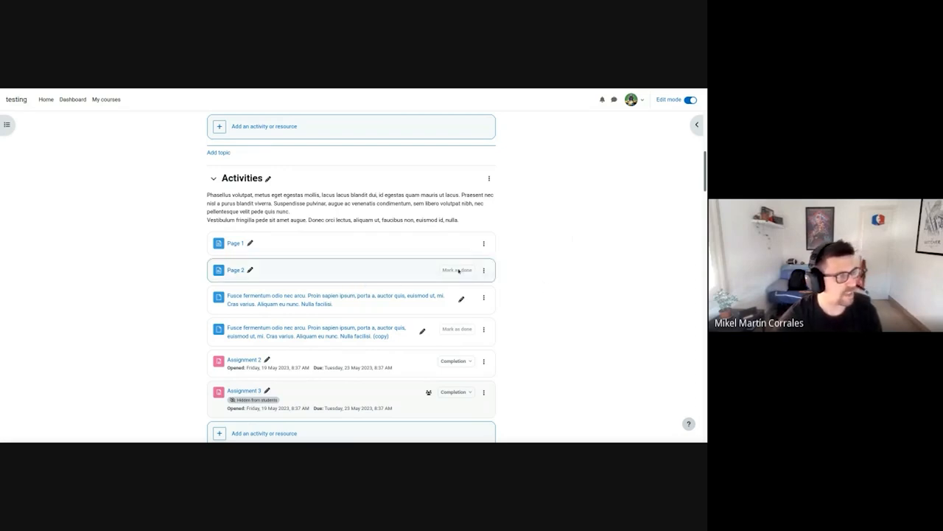
{"action": "scroll", "scroll_direction": "down", "scroll_amount": 3}
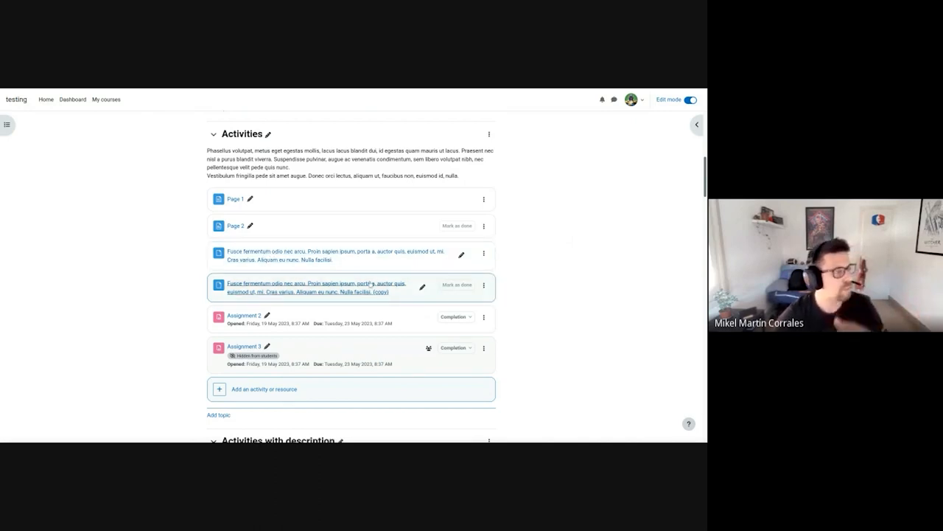
{"action": "scroll", "scroll_direction": "down", "scroll_amount": 3}
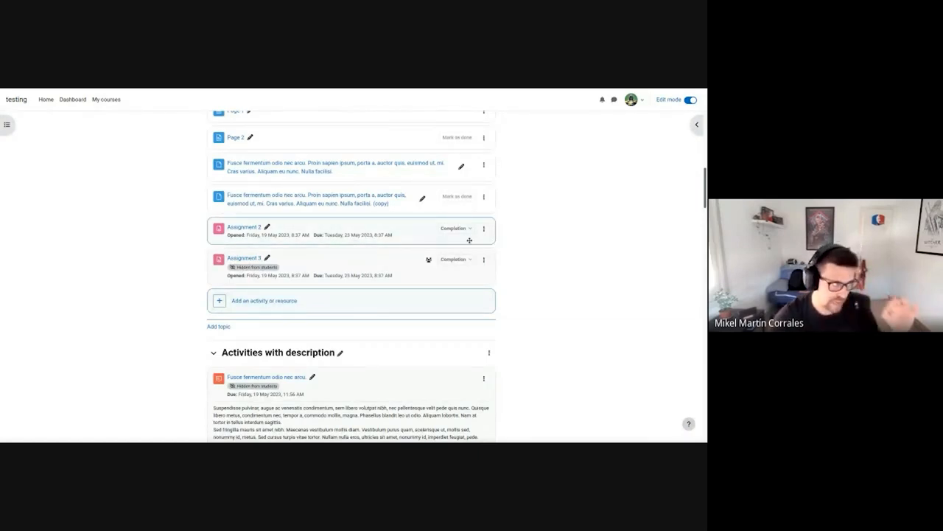
{"action": "scroll", "scroll_direction": "down", "scroll_amount": 3}
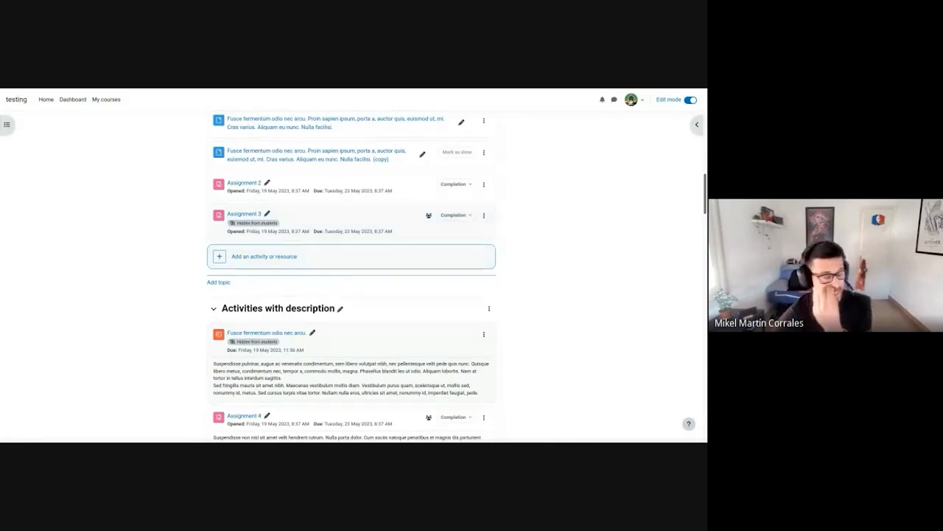
{"action": "scroll", "scroll_direction": "down", "scroll_amount": 3}
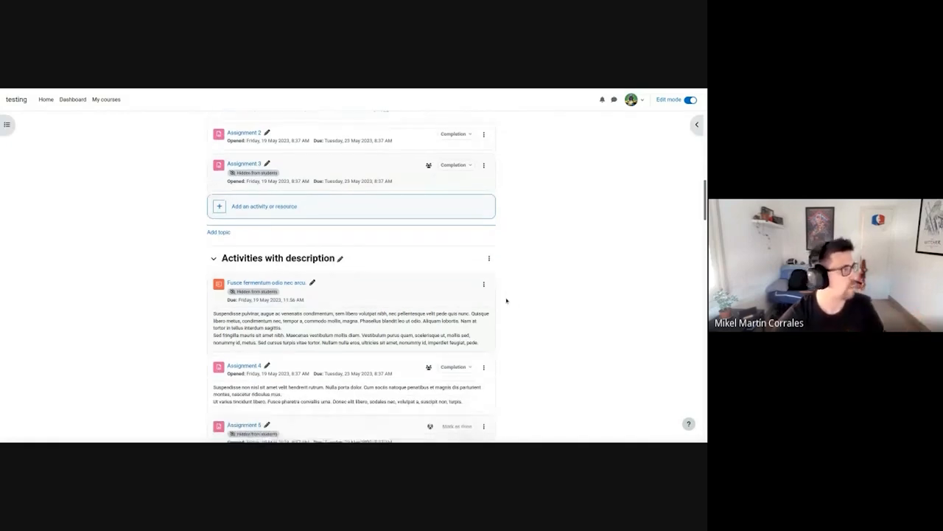
{"action": "scroll", "scroll_direction": "down", "scroll_amount": 3}
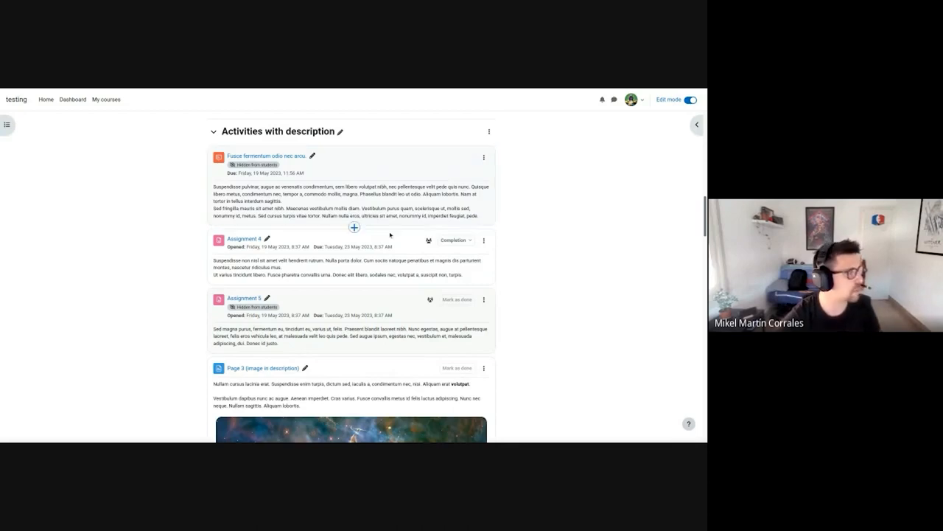
{"action": "scroll", "scroll_direction": "down", "scroll_amount": 3}
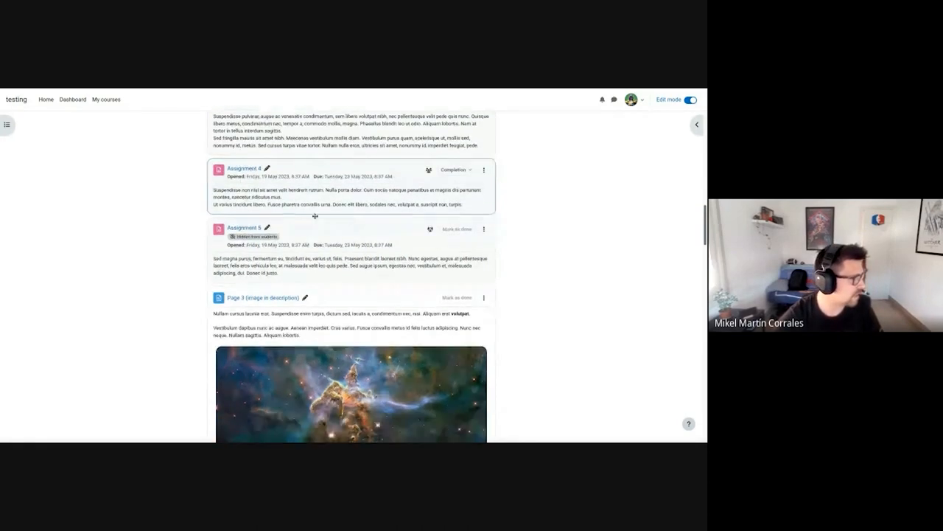
{"action": "scroll", "scroll_direction": "up", "scroll_amount": 3}
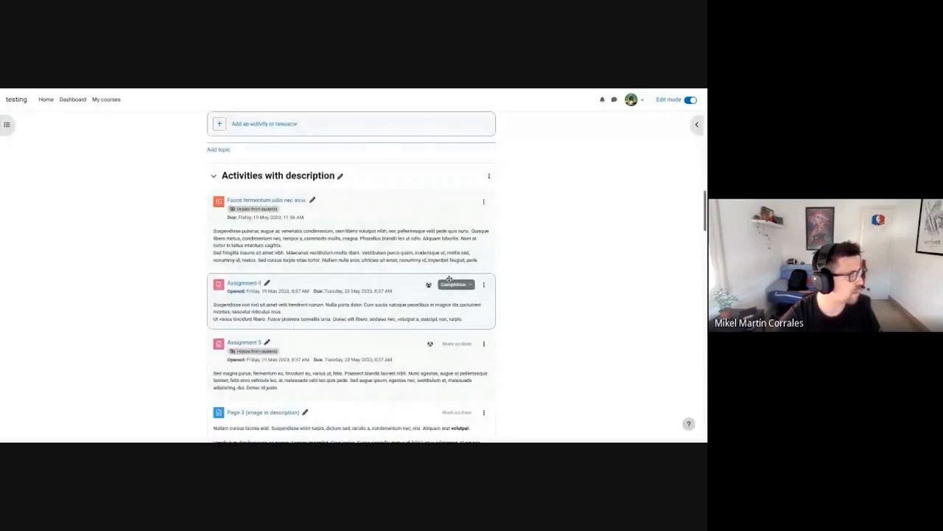
{"action": "scroll", "scroll_direction": "down", "scroll_amount": 3}
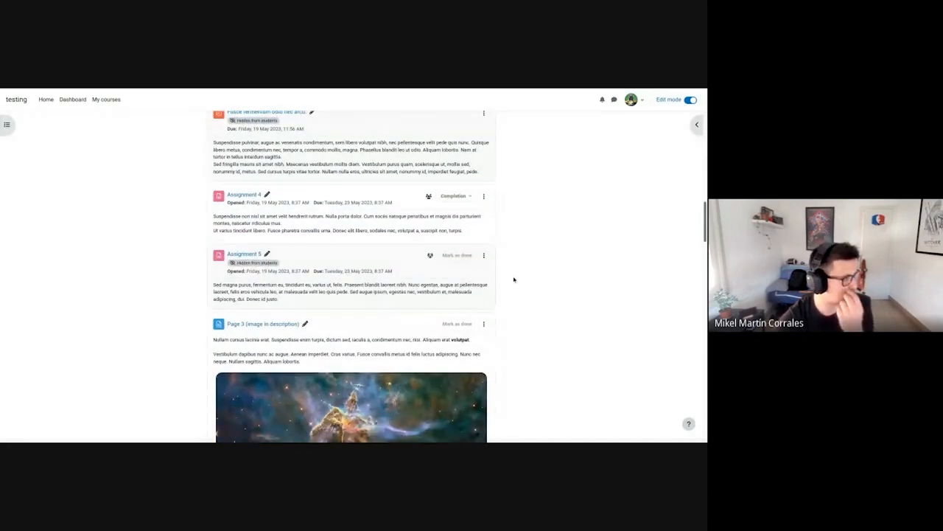
{"action": "scroll", "scroll_direction": "down", "scroll_amount": 3}
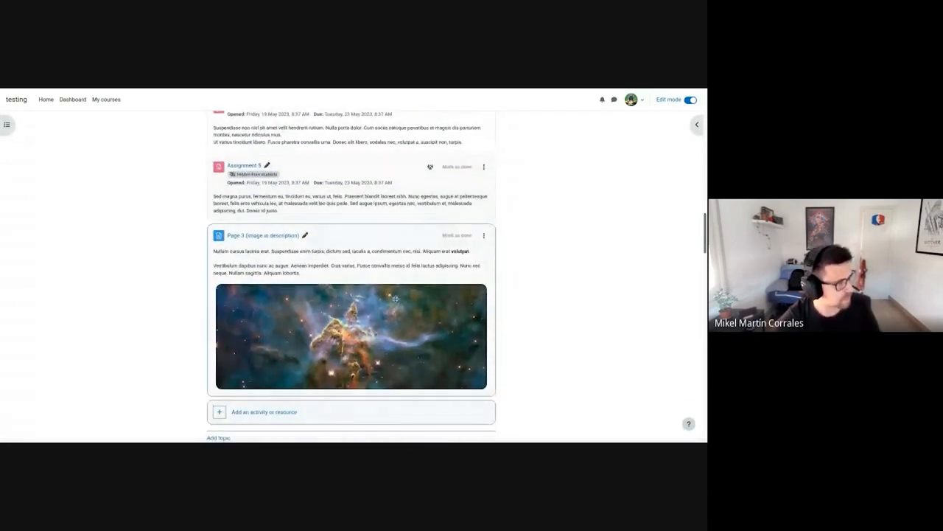
{"action": "scroll", "scroll_direction": "down", "scroll_amount": 3}
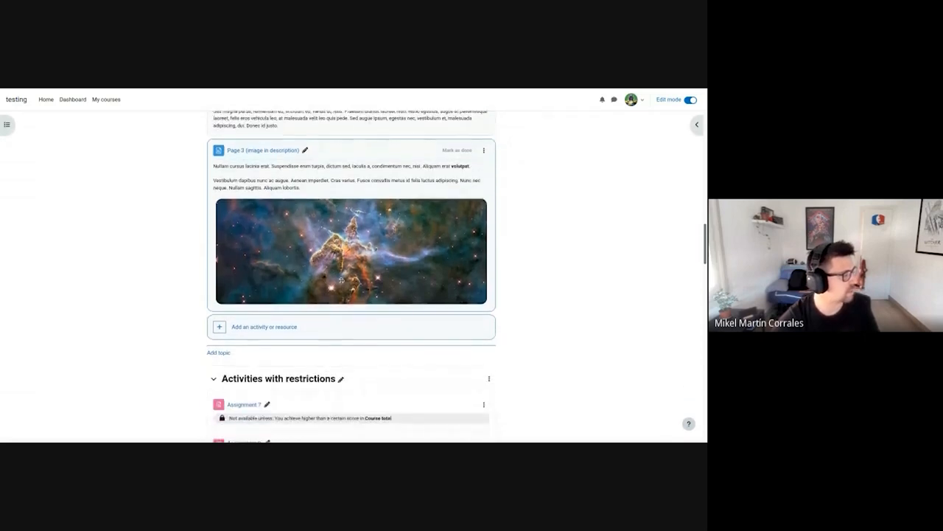
Scroll through the Text and media and Afterlink sections in the narrow mobile-width layout
{"action": "scroll", "scroll_direction": "down", "scroll_amount": 3}
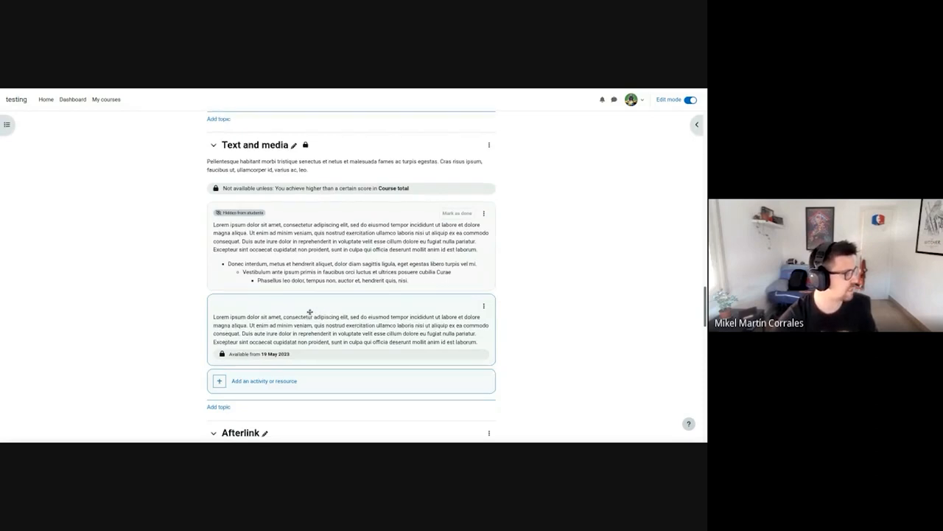
{"action": "scroll", "scroll_direction": "down", "scroll_amount": 3}
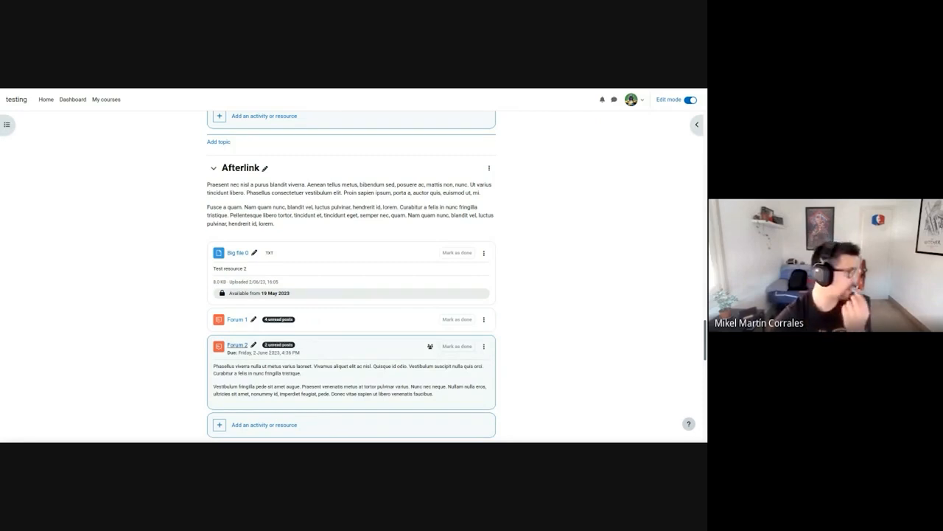
{"action": "scroll", "scroll_direction": "down", "scroll_amount": 3}
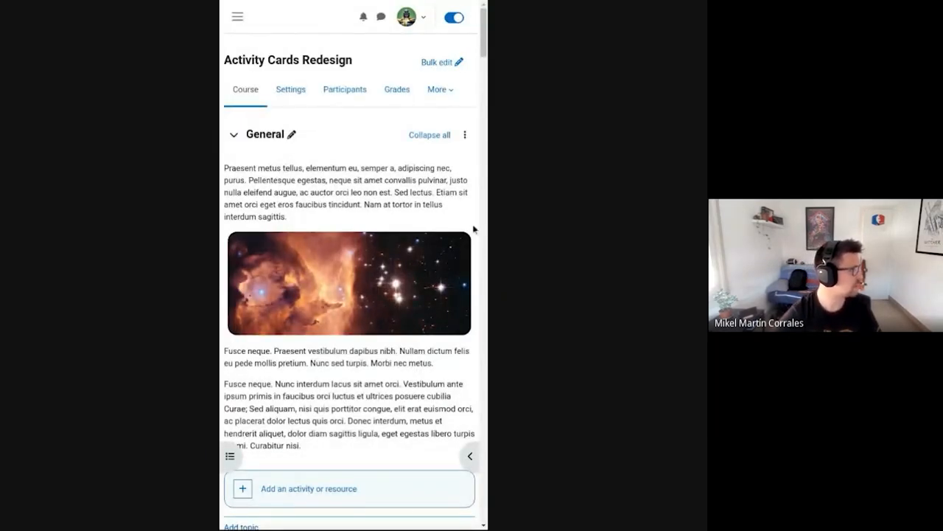
{"action": "scroll", "scroll_direction": "down", "scroll_amount": 3}
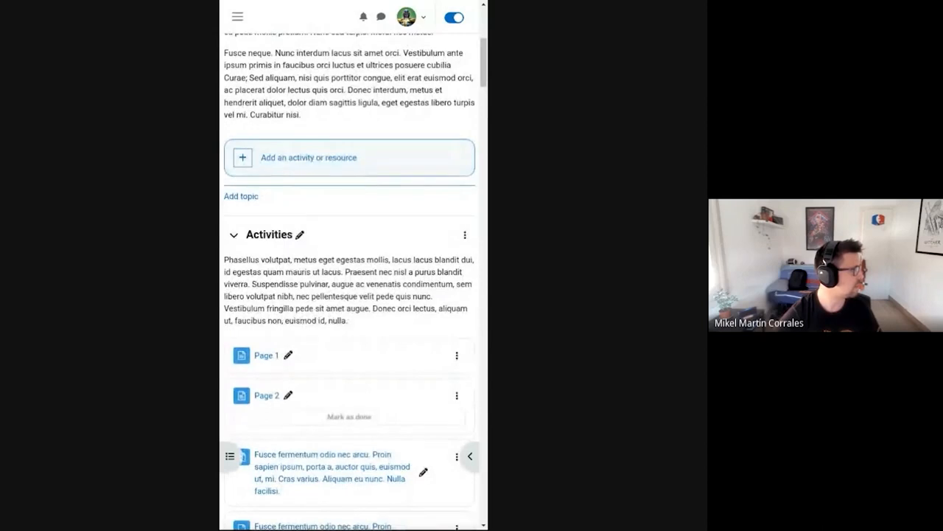
{"action": "scroll", "scroll_direction": "down", "scroll_amount": 3}
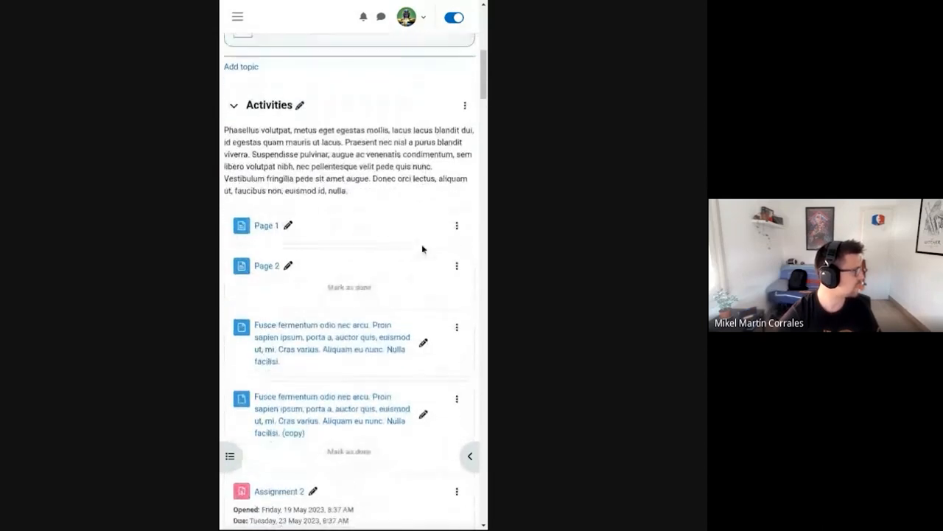
{"action": "scroll", "scroll_direction": "down", "scroll_amount": 3}
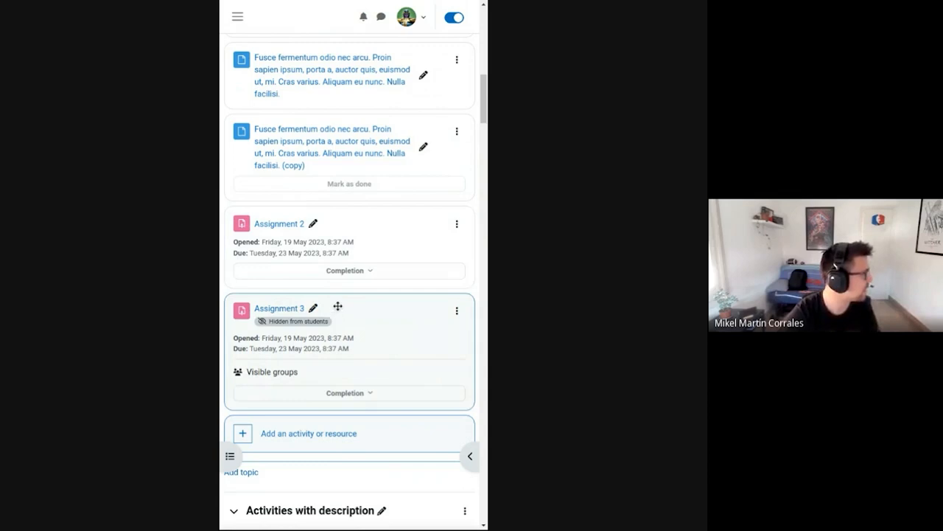
{"action": "scroll", "scroll_direction": "down", "scroll_amount": 3}
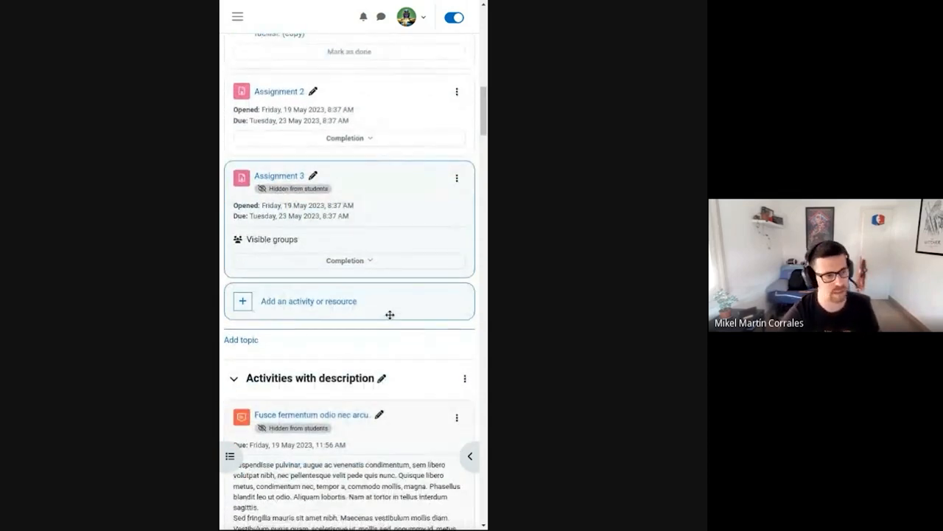
{"action": "scroll", "scroll_direction": "down", "scroll_amount": 3}
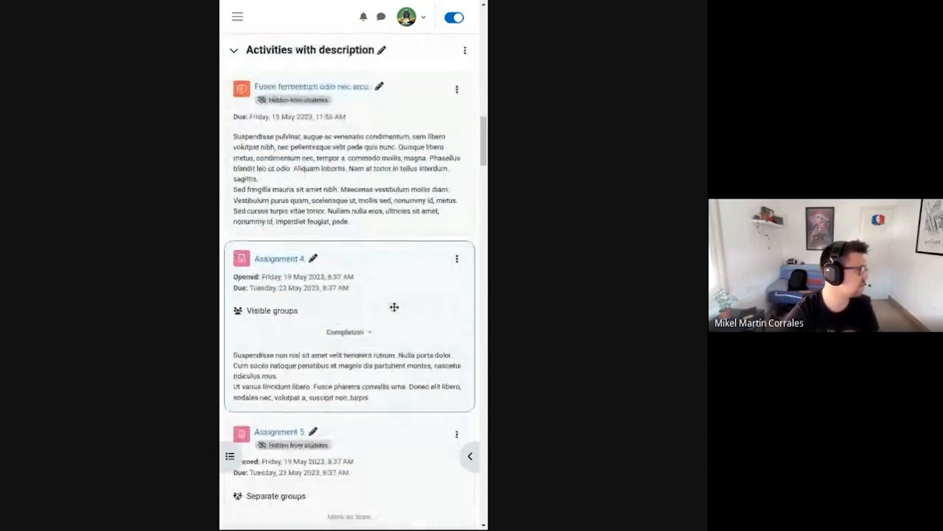
{"action": "scroll", "scroll_direction": "down", "scroll_amount": 3}
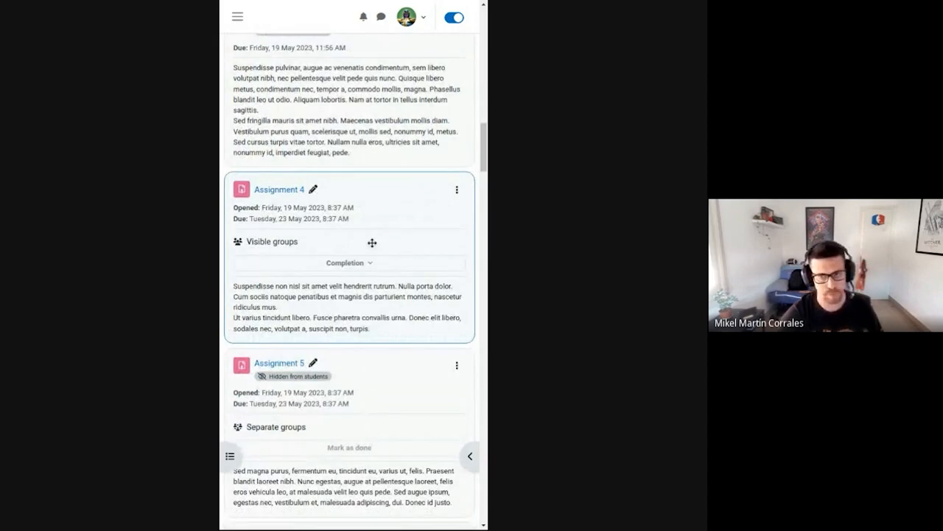